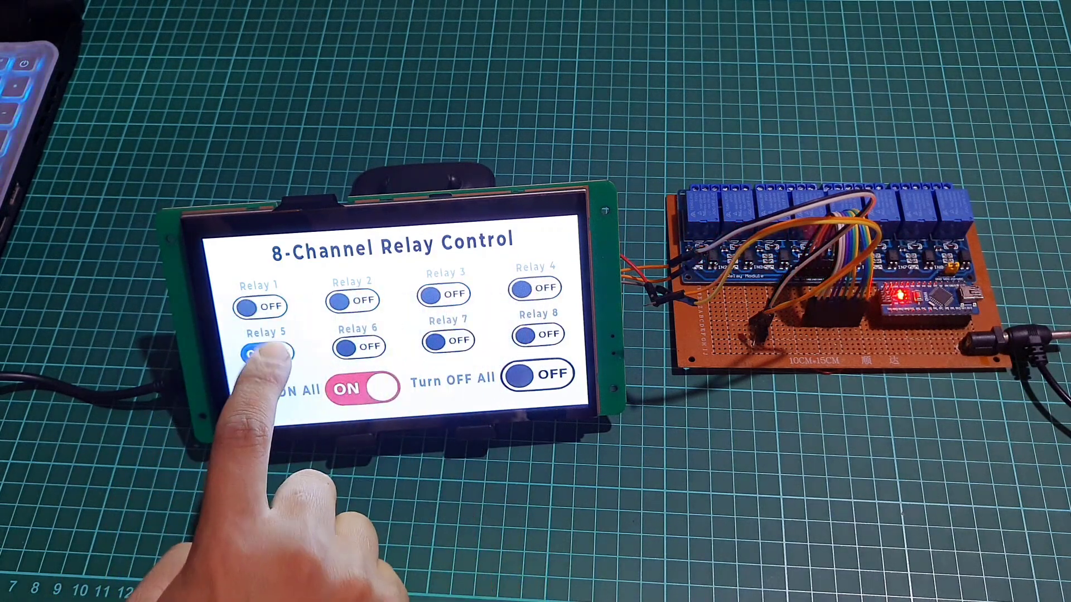
Bring up the DWIN company website home page in Chrome
{"action": "left_click", "coordinate": [441, 341]}
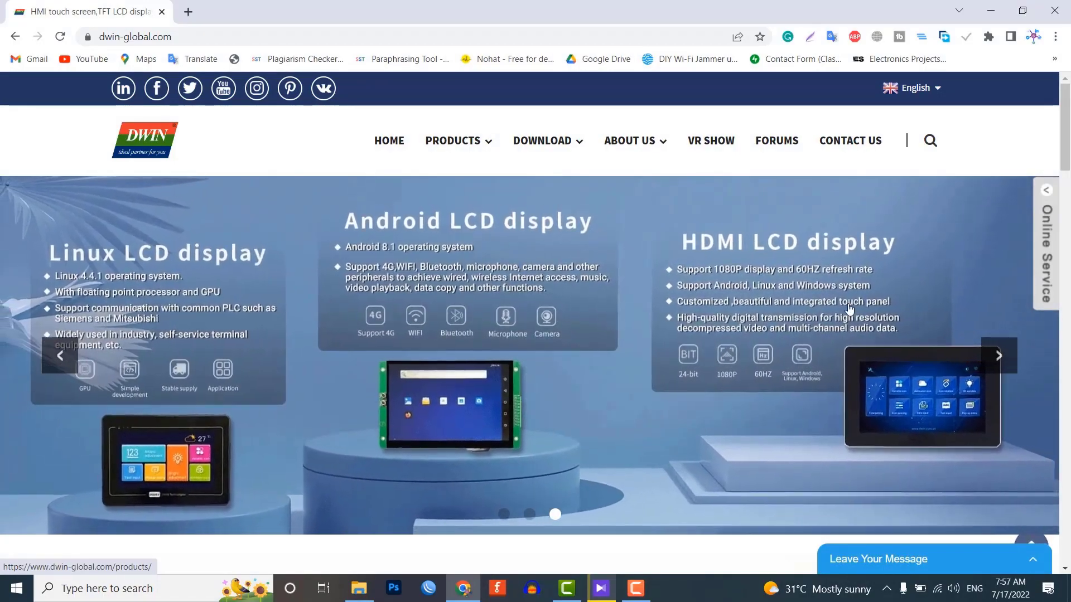
Go to the DOWNLOAD > Tool page listing the T5L DGUS software and driver
{"action": "left_click", "coordinate": [543, 141]}
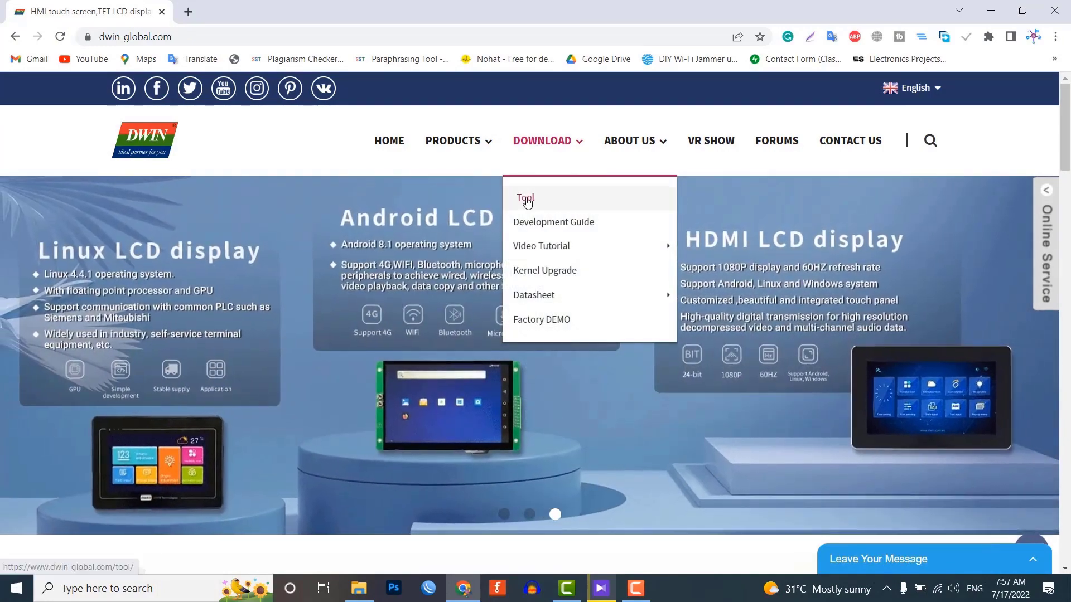
{"action": "left_click", "coordinate": [526, 198]}
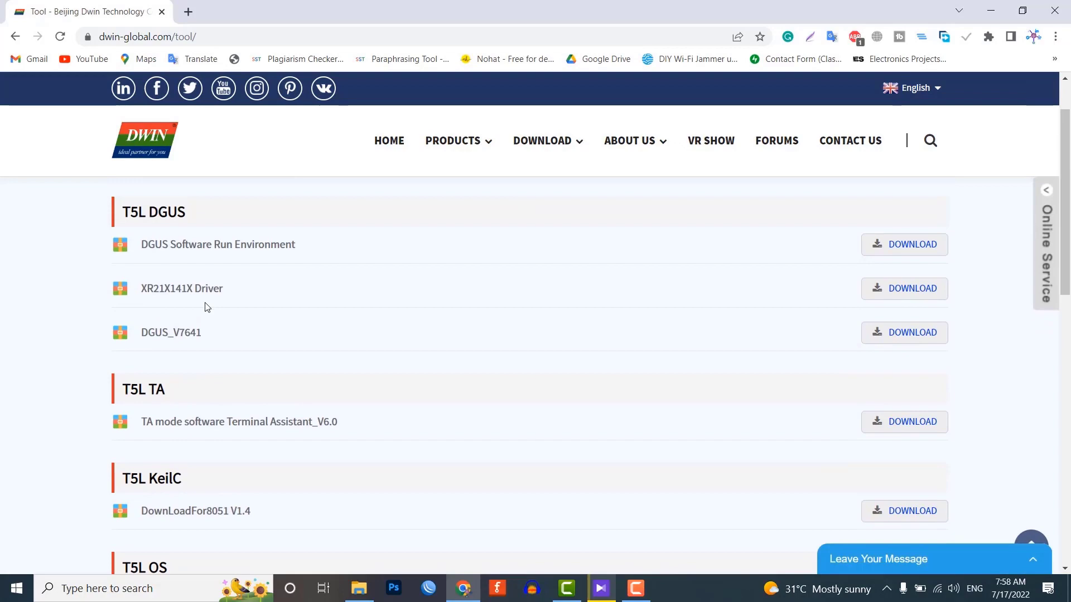
{"action": "right_click", "coordinate": [393, 168]}
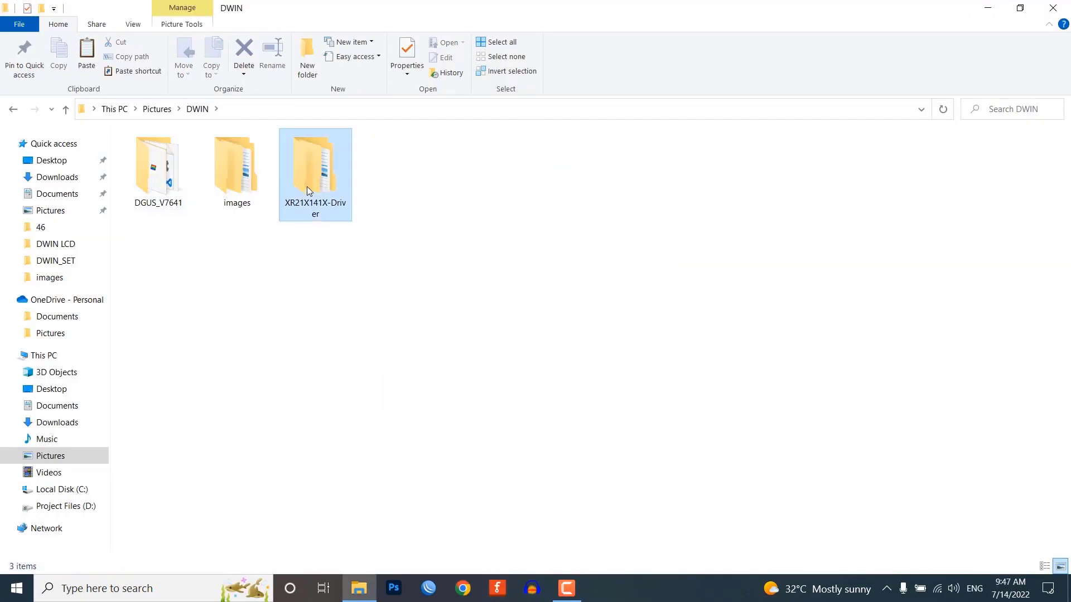
Run XRUSB1_ver2250_installer from XR21X141X-Driver > Windows through Next and Finish
{"action": "double_click", "coordinate": [315, 164]}
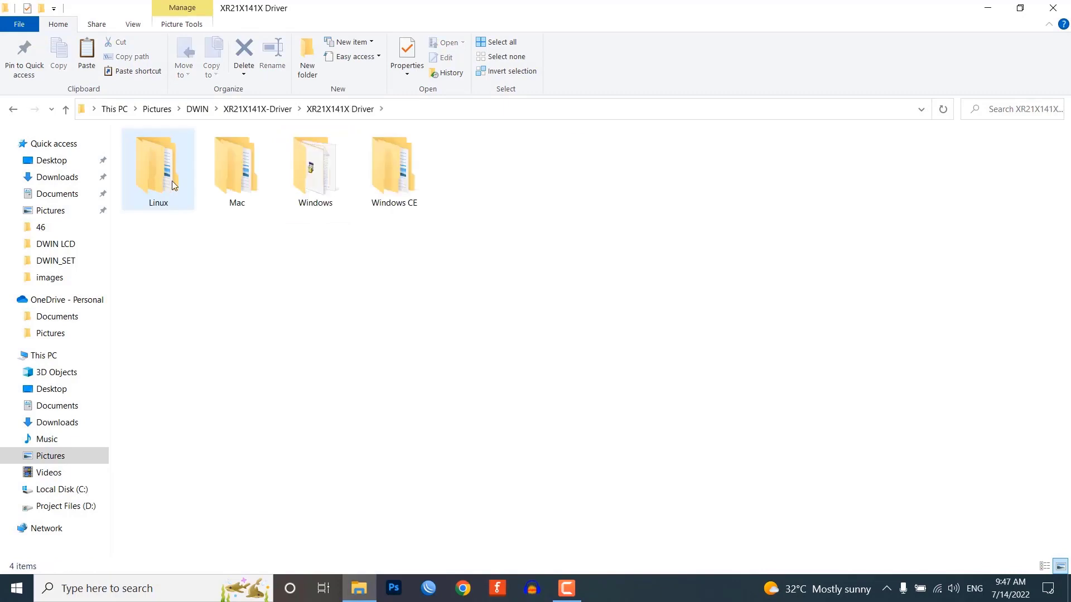
{"action": "double_click", "coordinate": [315, 164]}
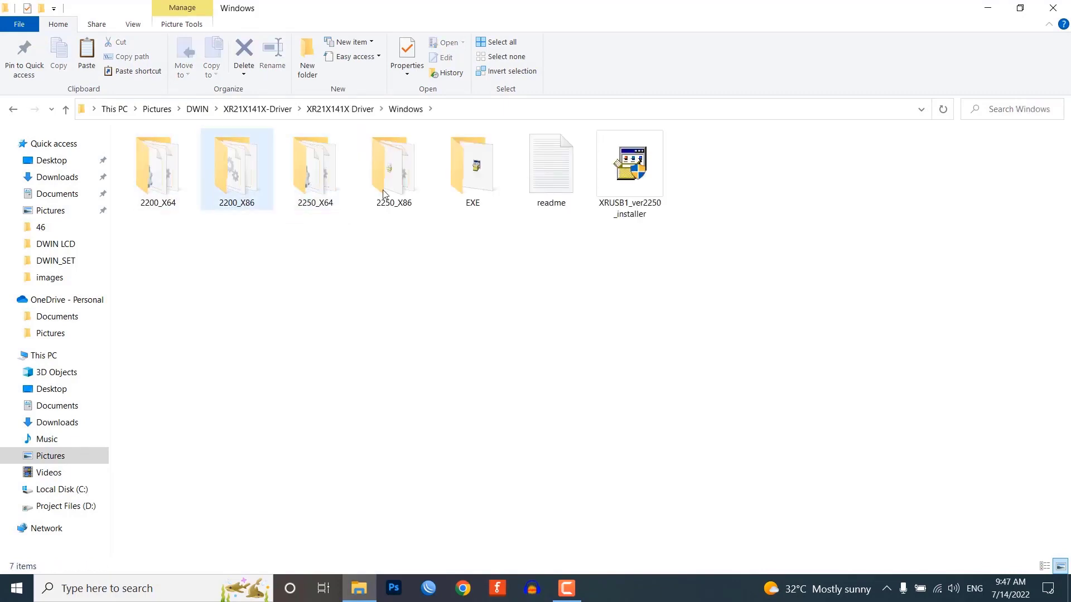
{"action": "left_click", "coordinate": [628, 163]}
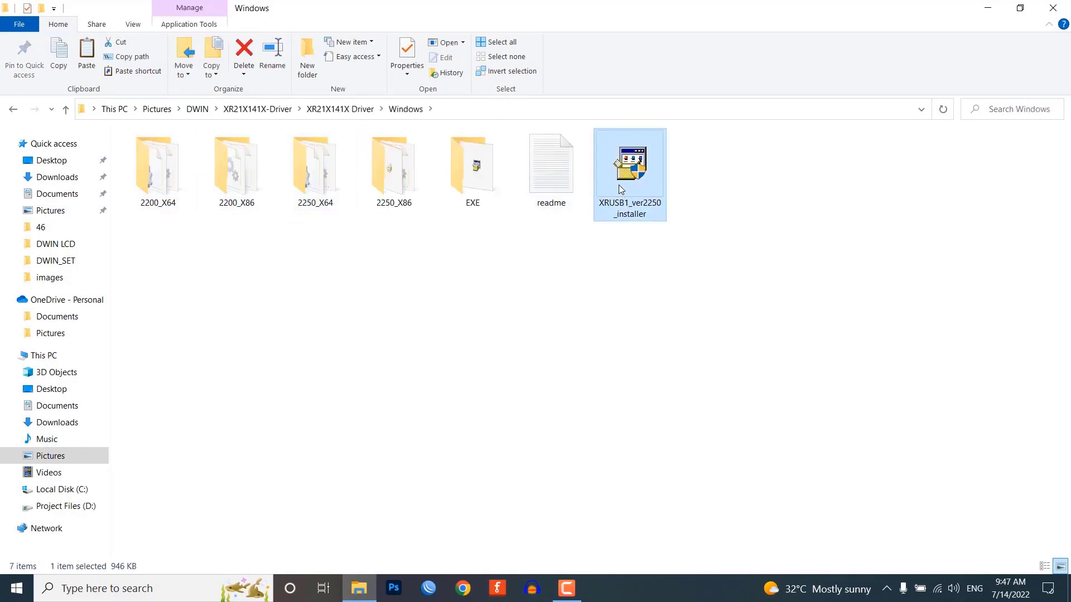
{"action": "double_click", "coordinate": [628, 161]}
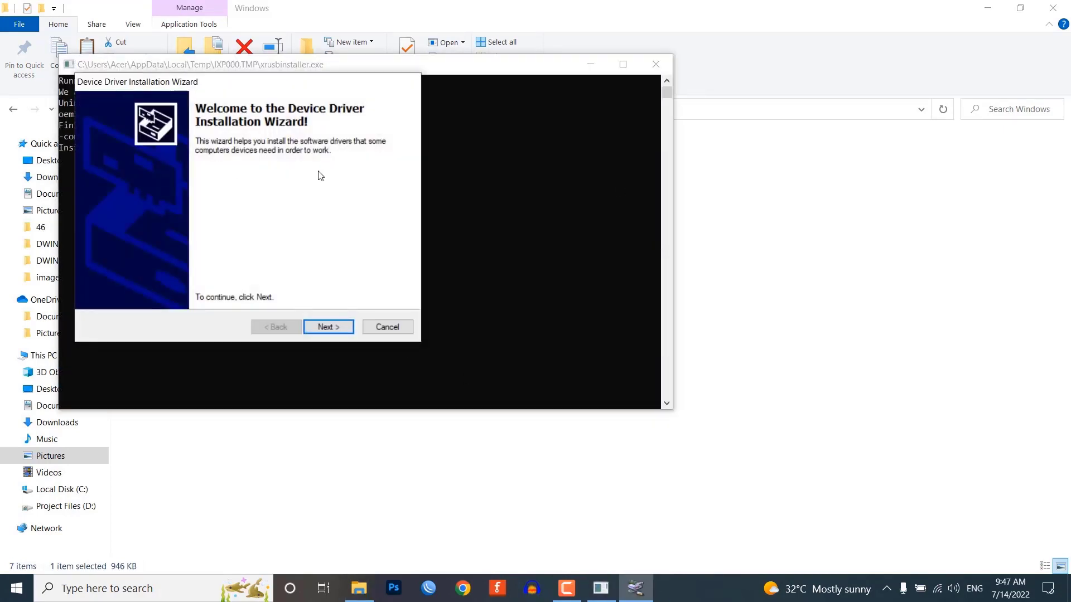
{"action": "left_click", "coordinate": [328, 327]}
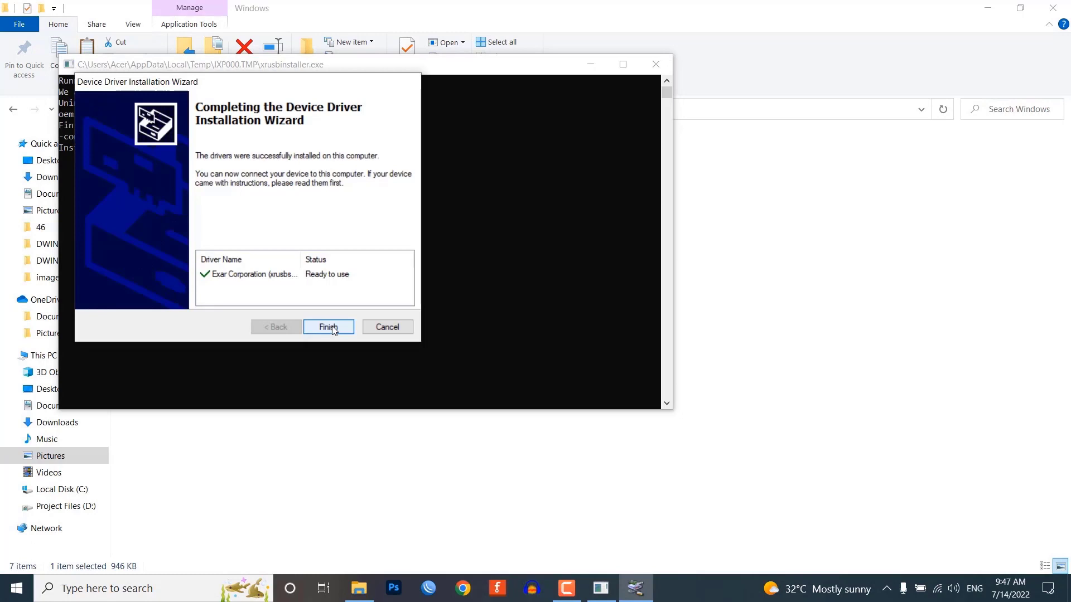
{"action": "left_click", "coordinate": [328, 327]}
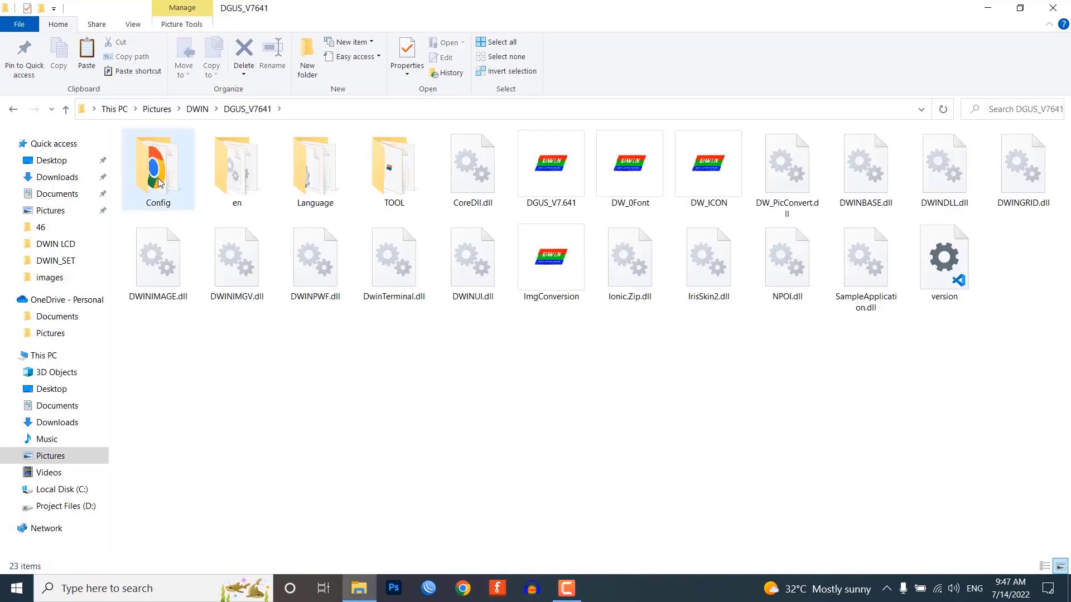
Browse the DGUS_V7641 folder and launch DGUS_V7.641.exe
{"action": "left_click", "coordinate": [314, 167]}
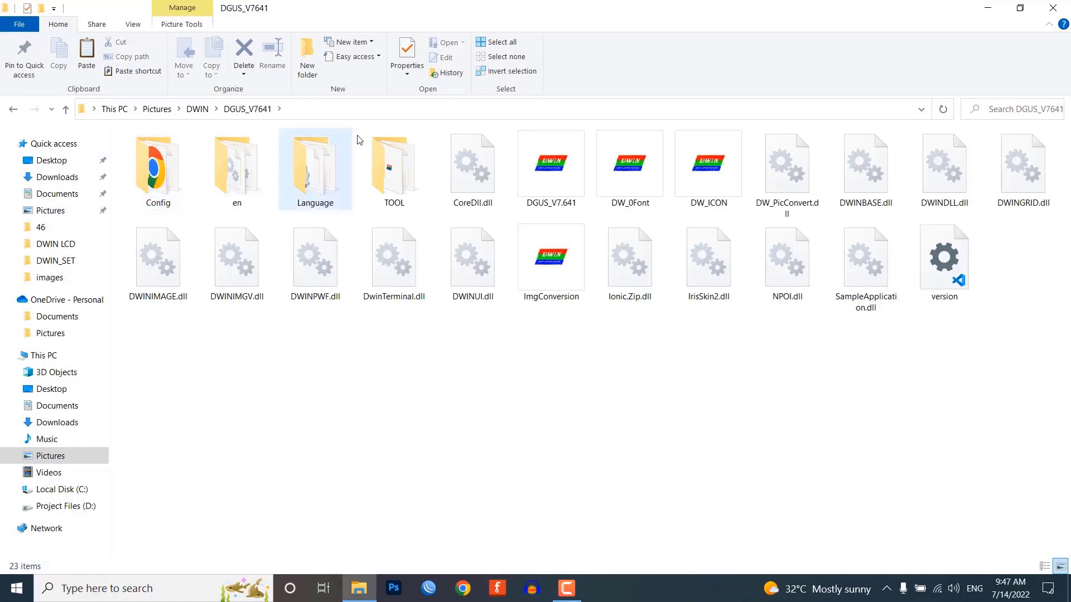
{"action": "left_click", "coordinate": [315, 258]}
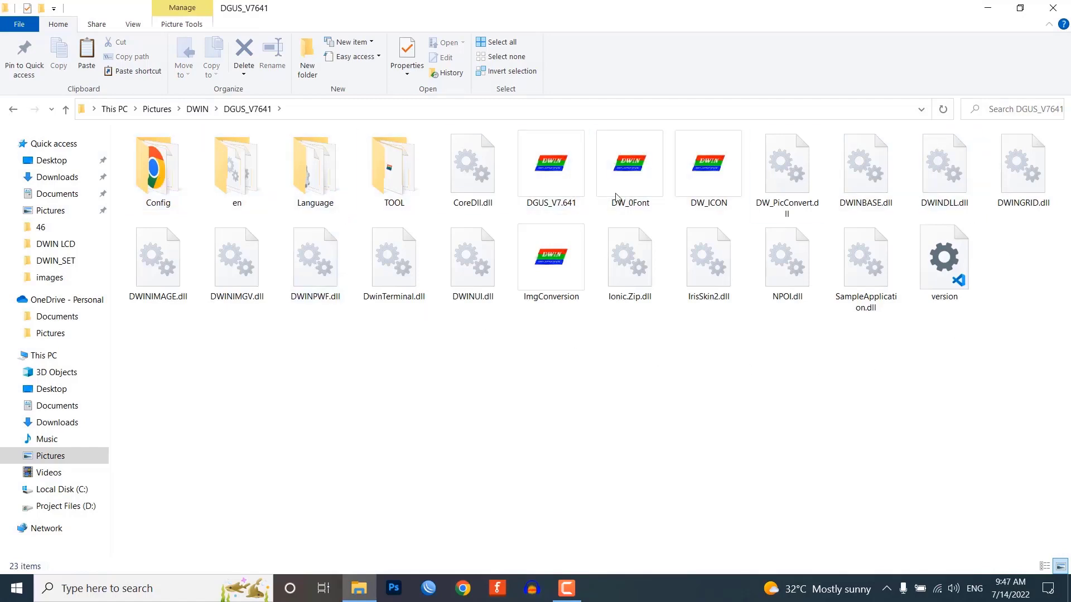
{"action": "left_click", "coordinate": [550, 257]}
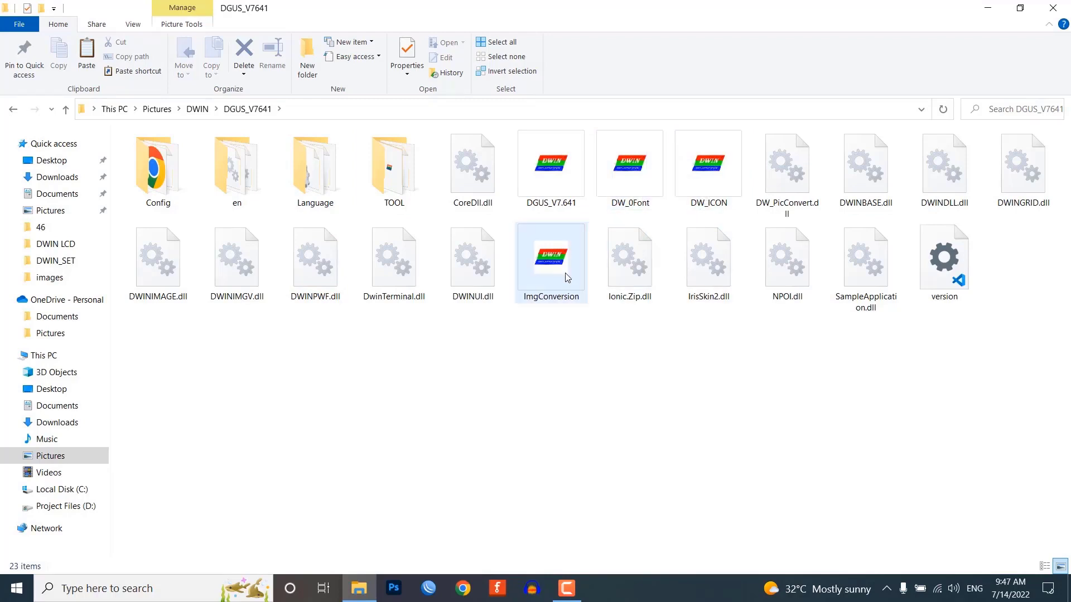
{"action": "double_click", "coordinate": [550, 257]}
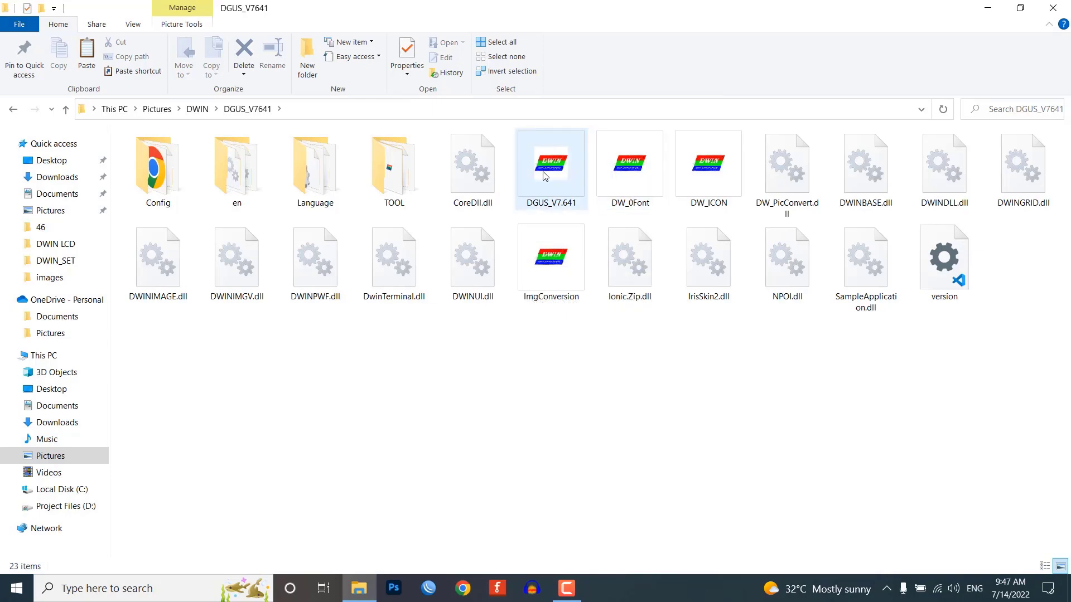
{"action": "left_click", "coordinate": [550, 164]}
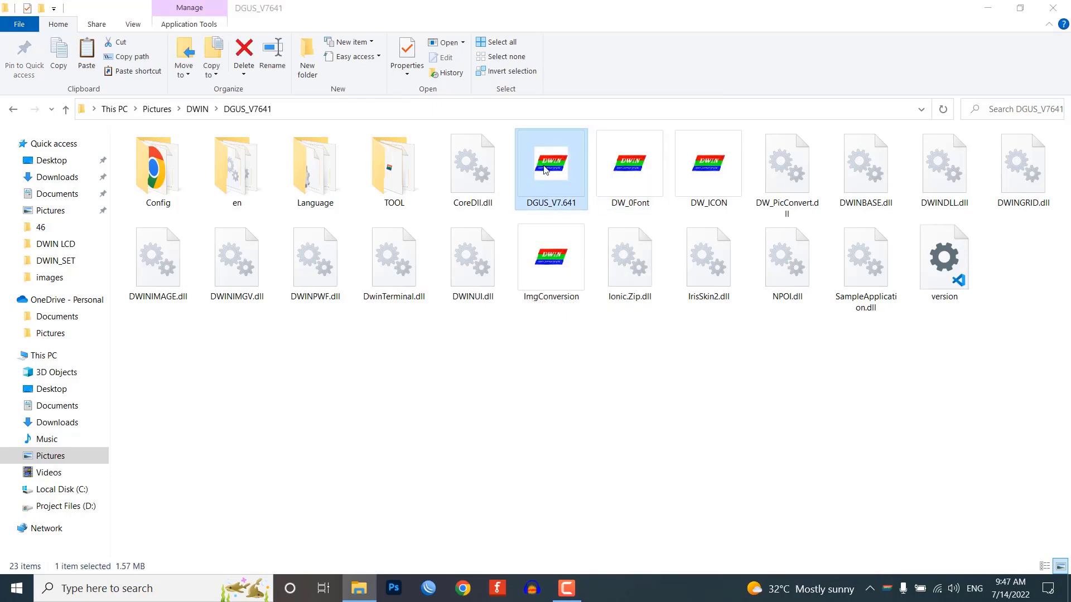
{"action": "double_click", "coordinate": [550, 168]}
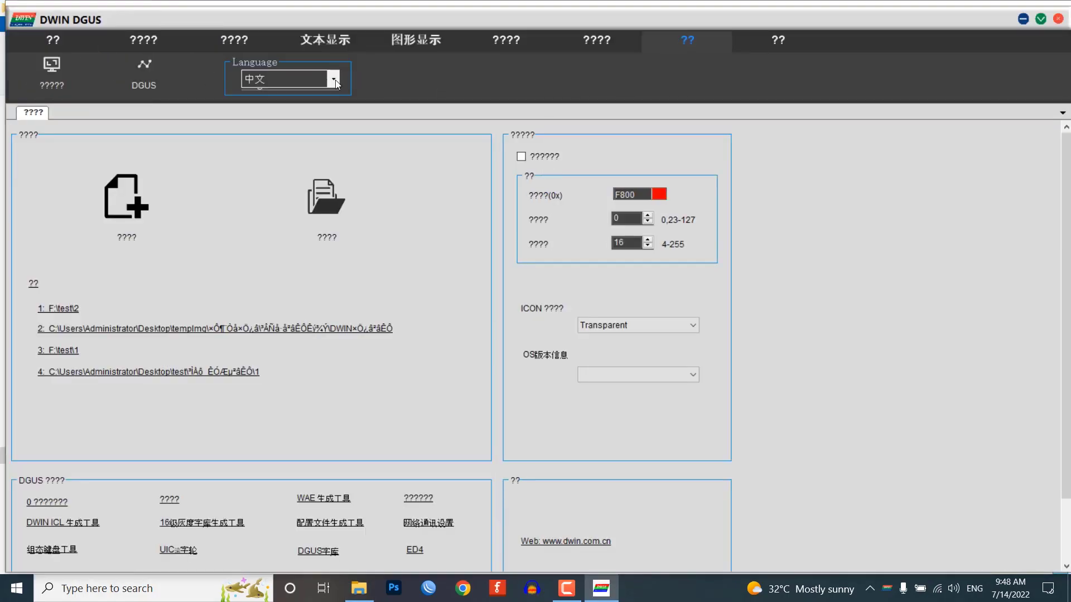
Set the language to English and create a new project at 800X480 resolution
{"action": "left_click", "coordinate": [286, 78]}
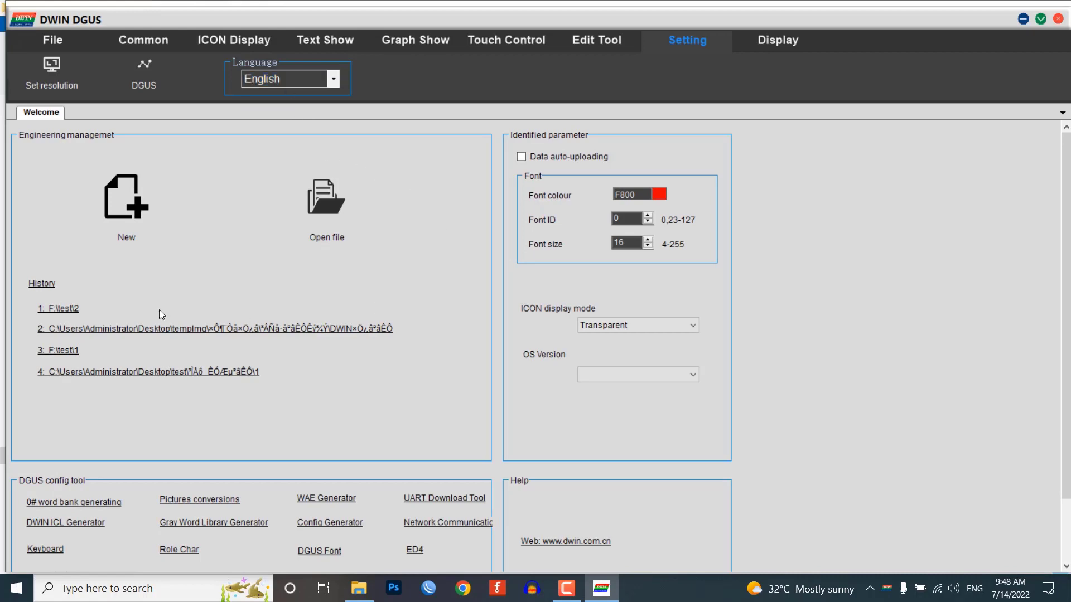
{"action": "left_click", "coordinate": [52, 41]}
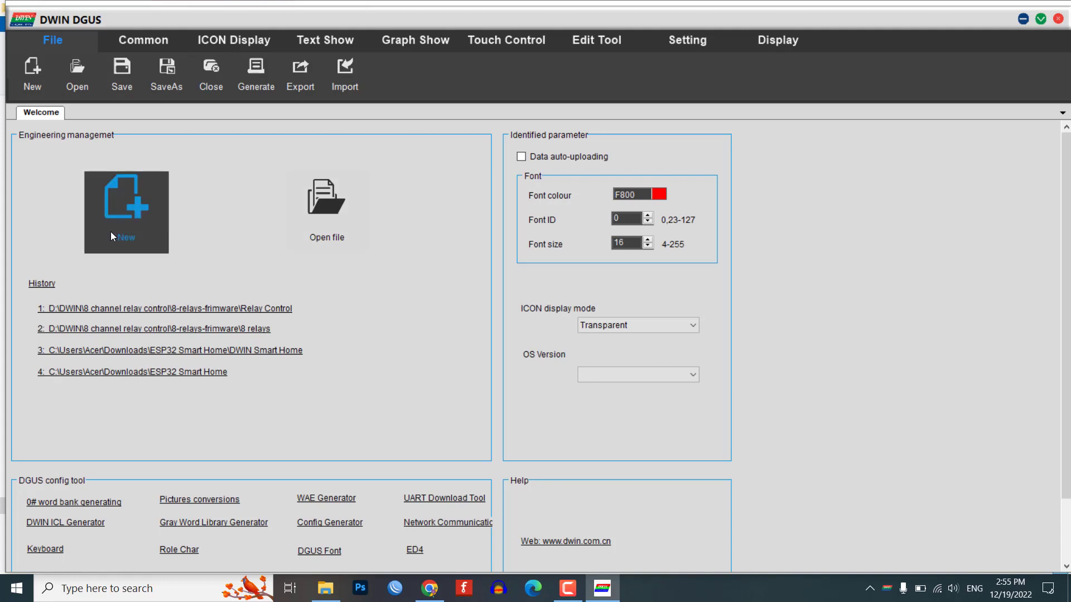
{"action": "mouse_move", "coordinate": [117, 200]}
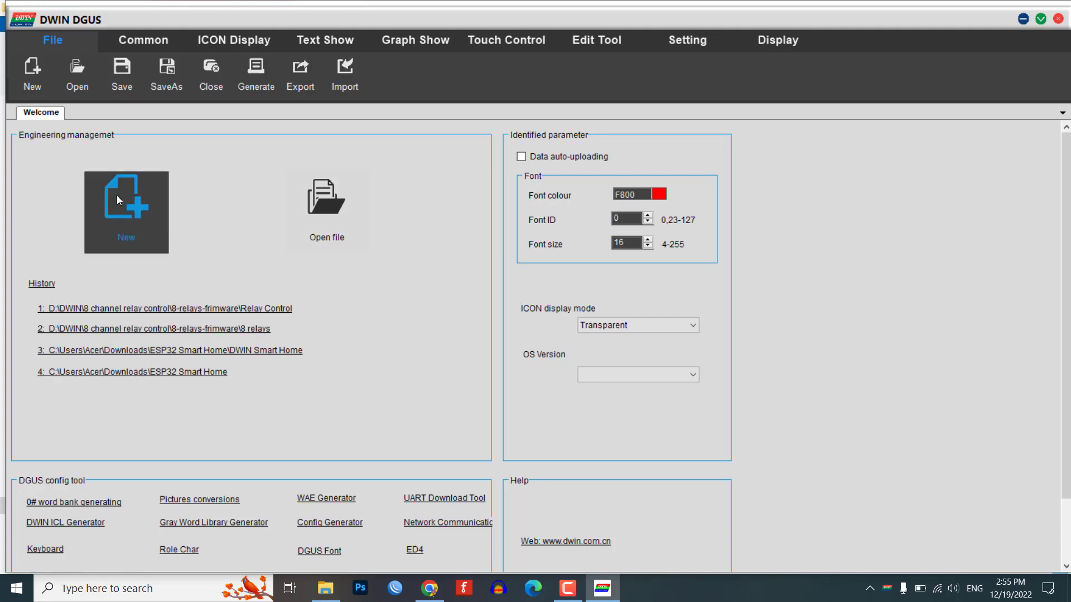
{"action": "left_click", "coordinate": [126, 211]}
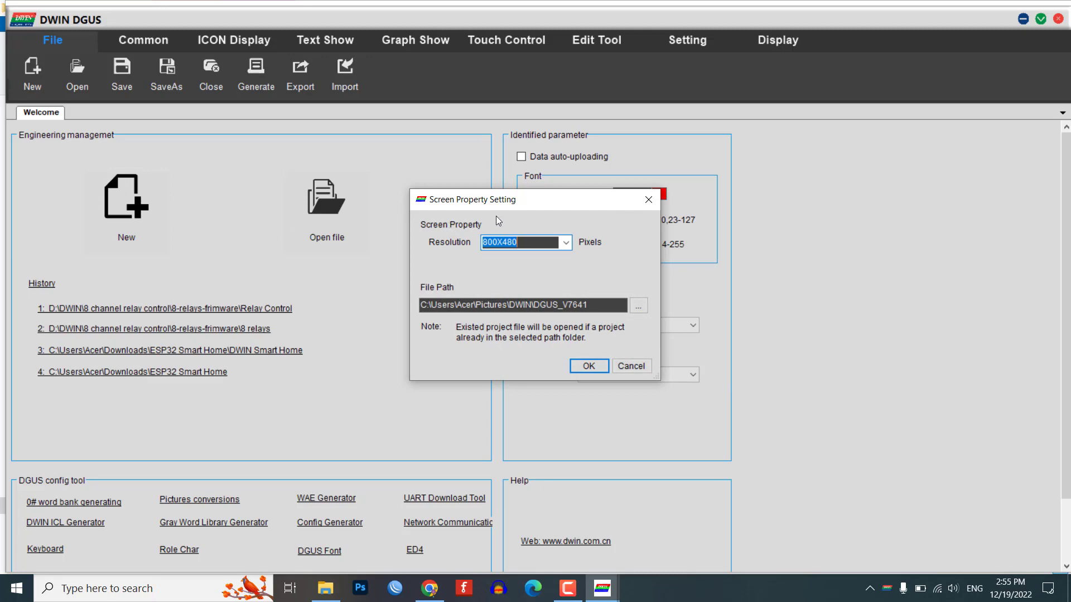
{"action": "left_click", "coordinate": [567, 242]}
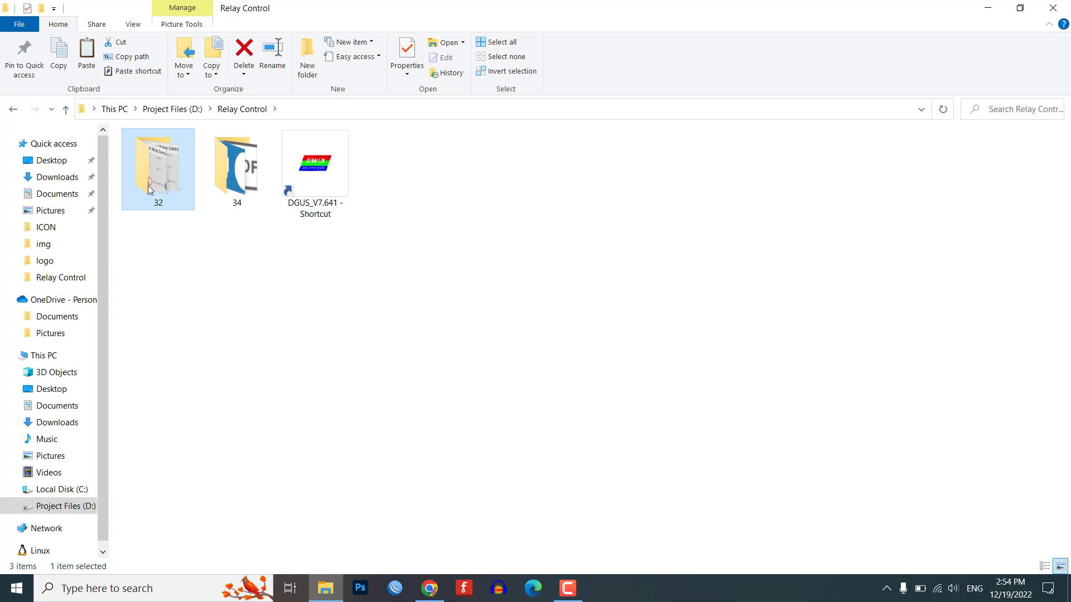
View the Details properties of the two relay screen images in folder 32
{"action": "double_click", "coordinate": [157, 169]}
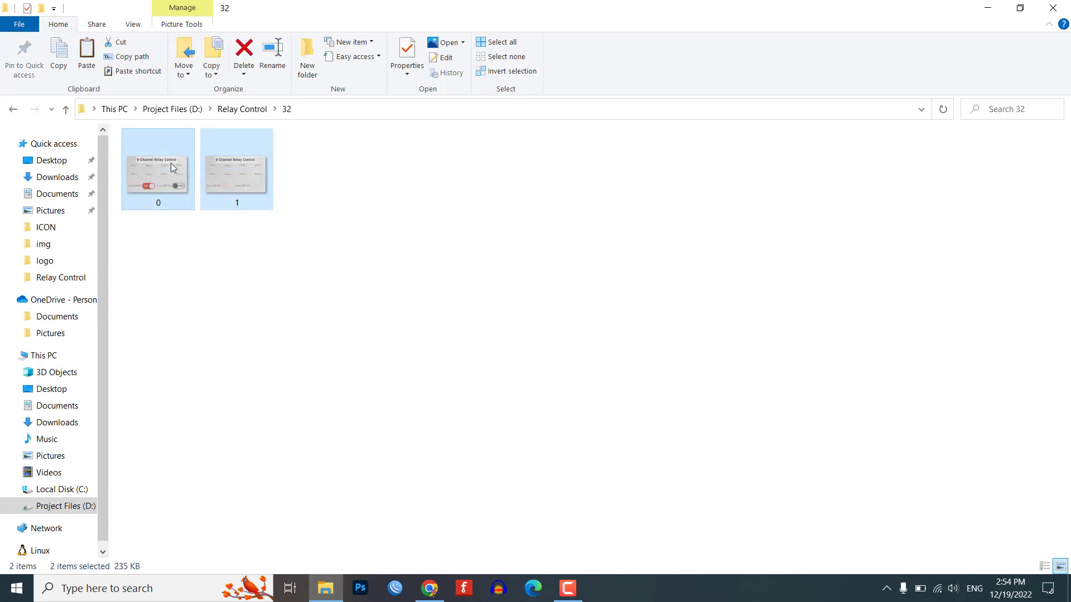
{"action": "left_click", "coordinate": [409, 51]}
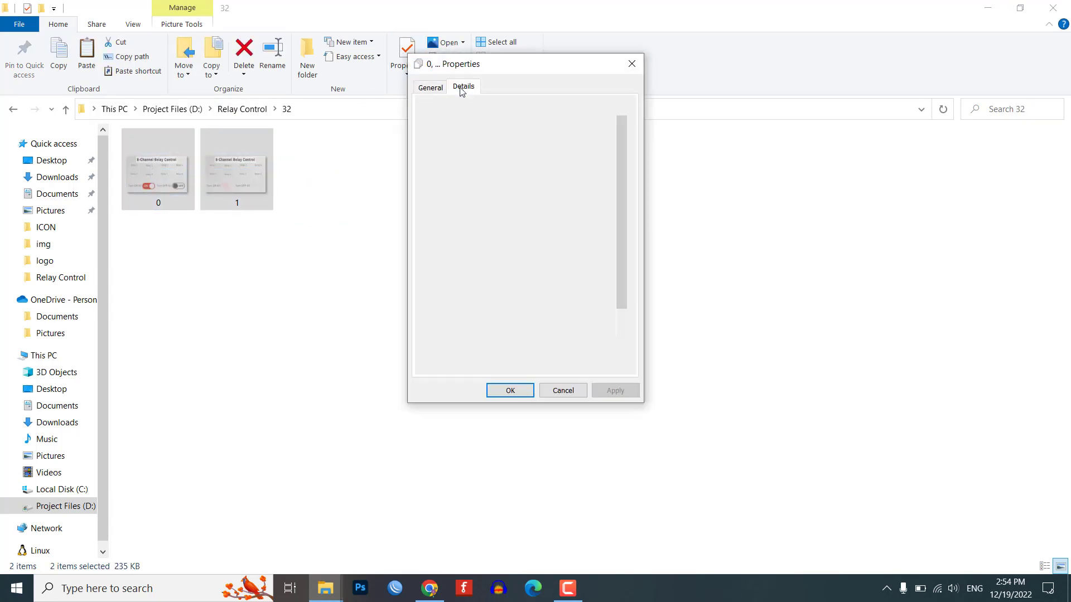
{"action": "left_click", "coordinate": [463, 87]}
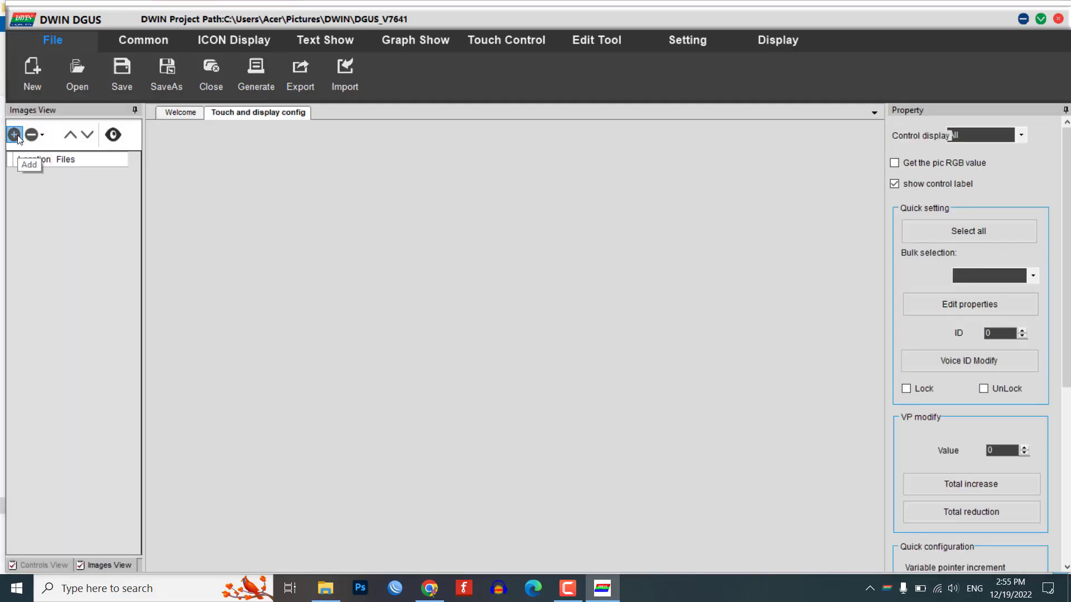
Add background pictures 0 and 1 from folder 32 to the project's images
{"action": "left_click", "coordinate": [13, 135]}
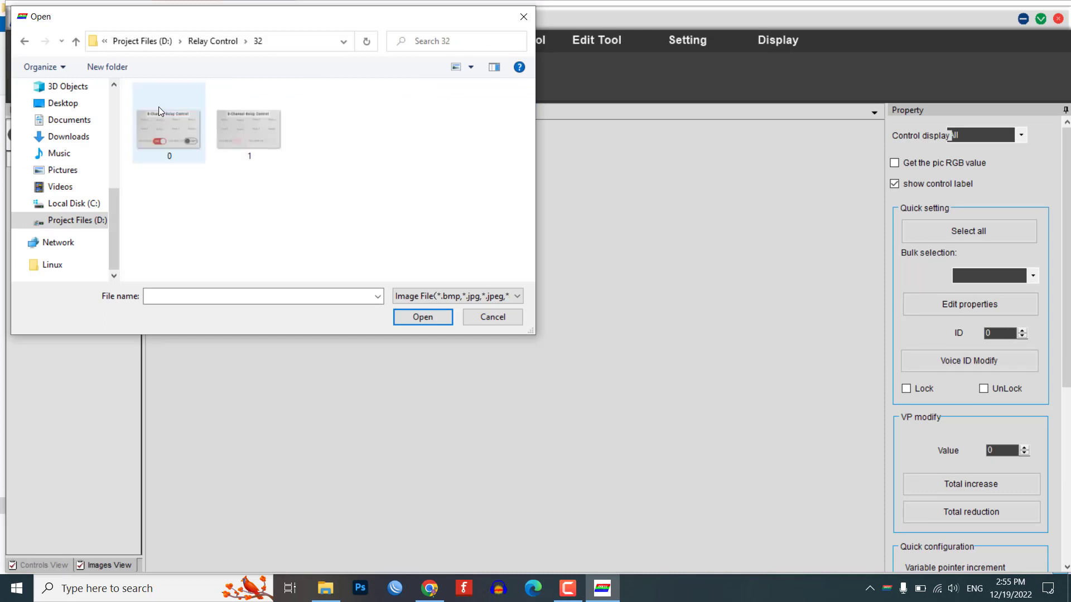
{"action": "left_click", "coordinate": [248, 127]}
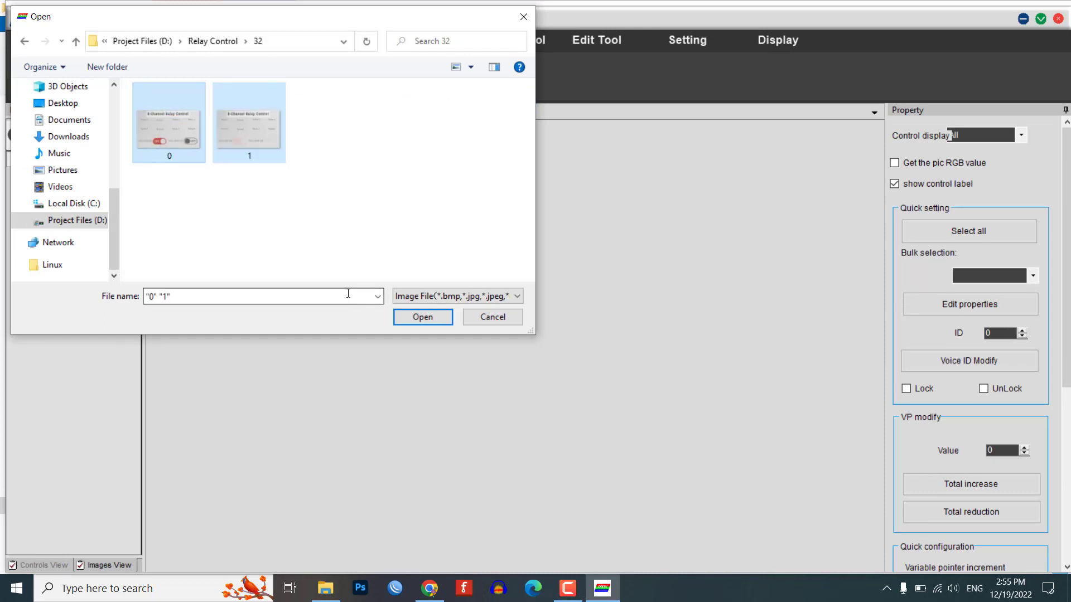
{"action": "left_click", "coordinate": [421, 317]}
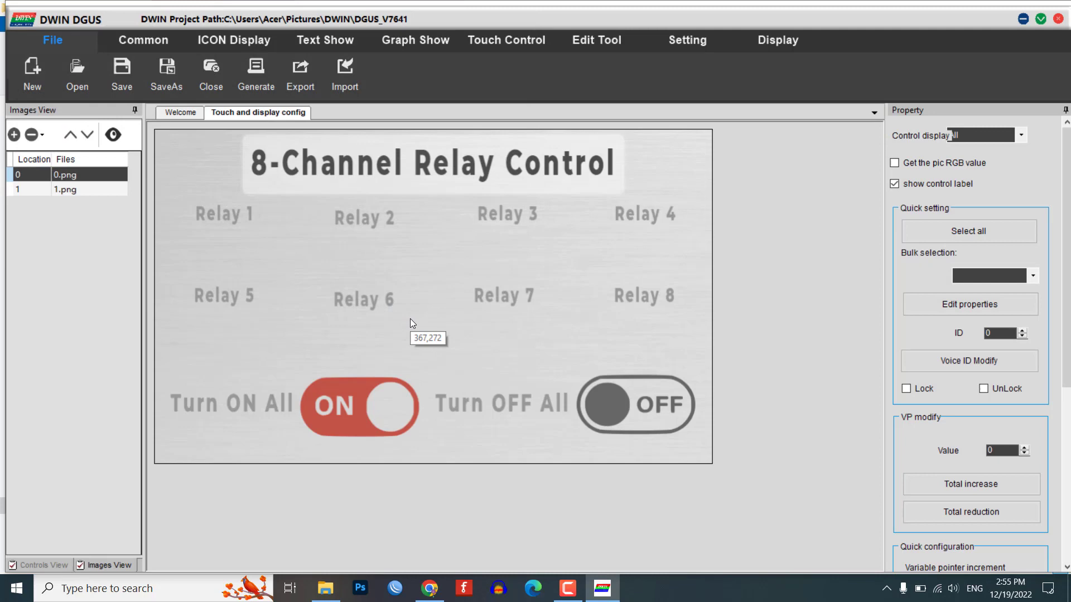
{"action": "mouse_move", "coordinate": [440, 269]}
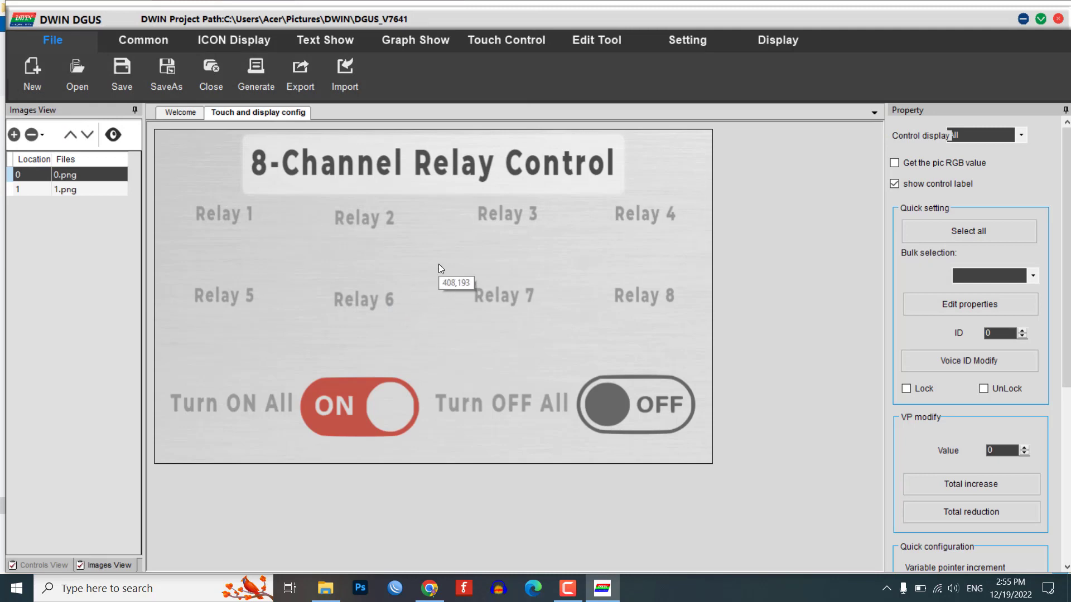
{"action": "left_click", "coordinate": [688, 40]}
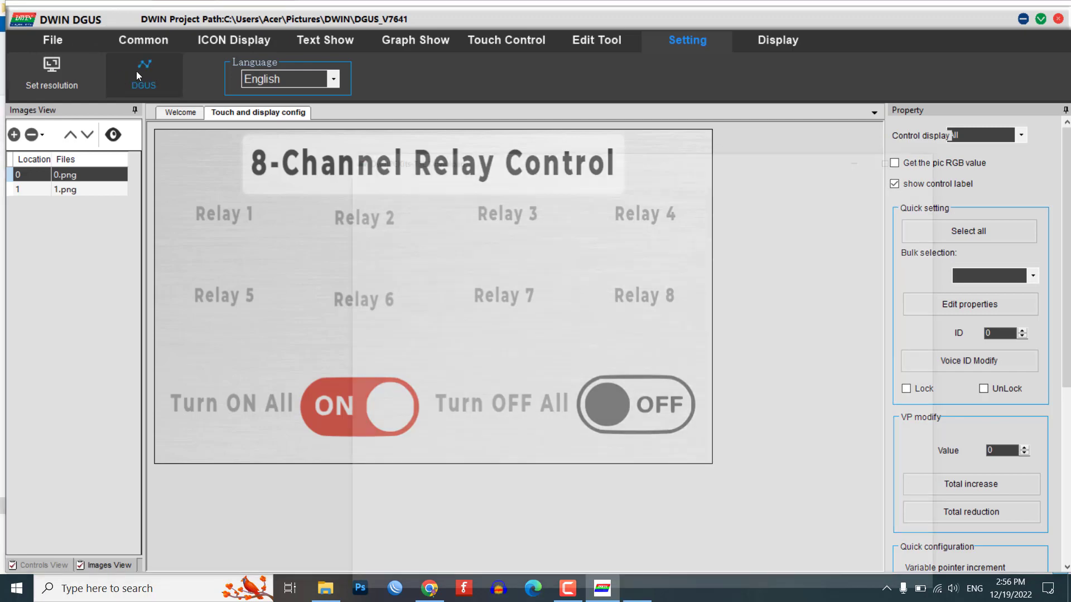
Generate icon library 32.icl from the project's background pictures with the ICL Tool
{"action": "left_click", "coordinate": [144, 75]}
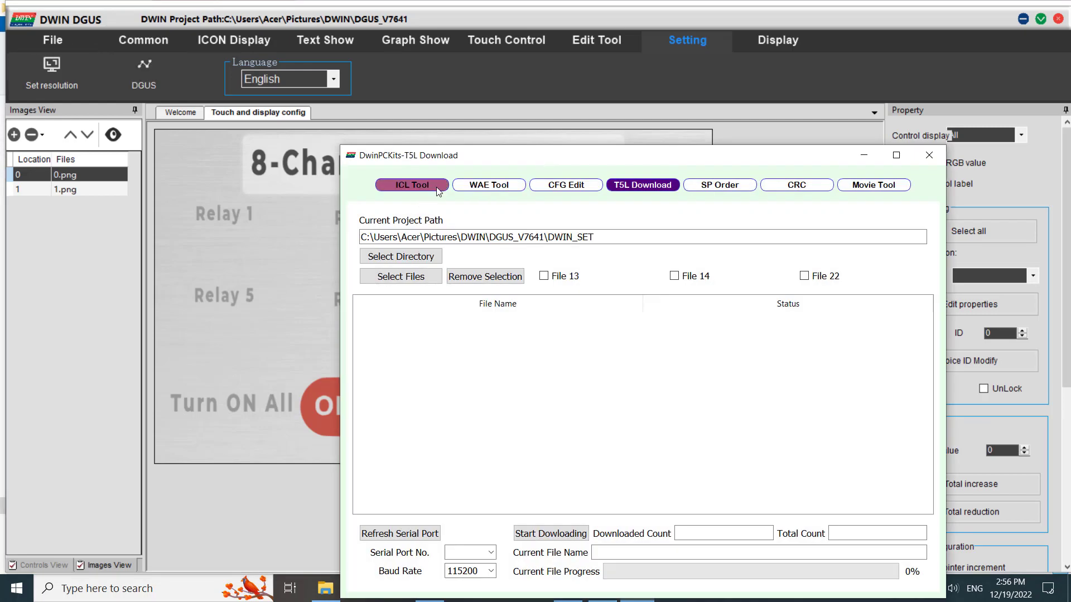
{"action": "left_click", "coordinate": [410, 184]}
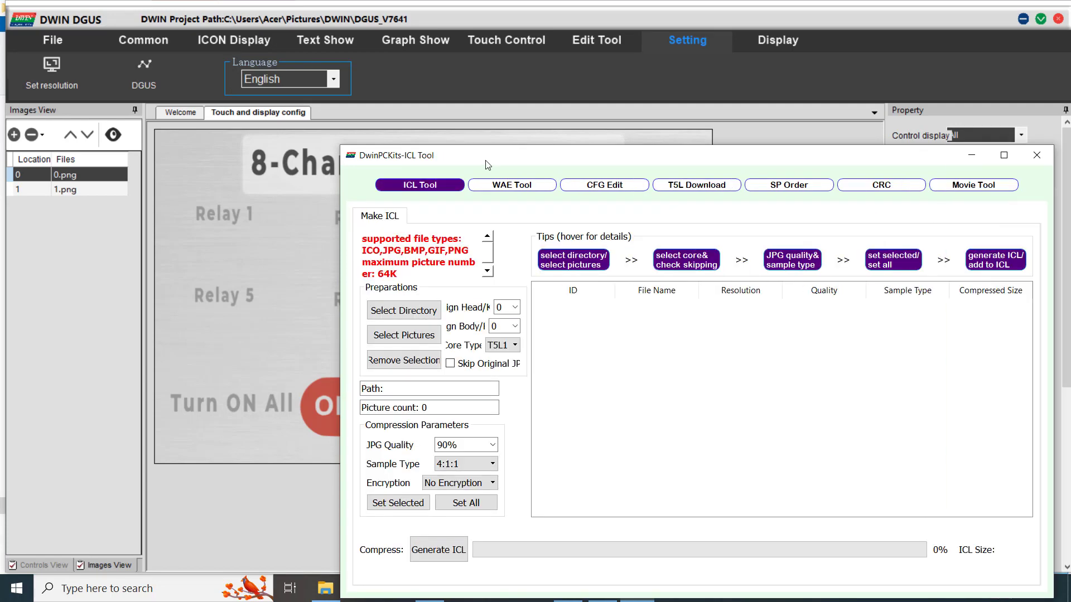
{"action": "left_click_drag", "start_coordinate": [485, 155], "coordinate": [348, 66]}
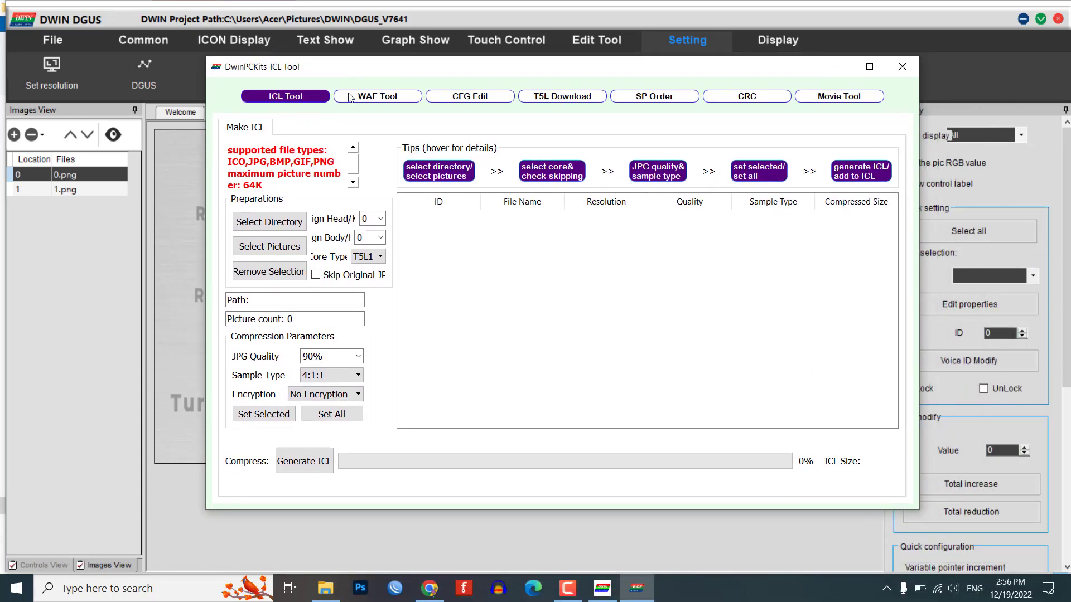
{"action": "left_click", "coordinate": [268, 245]}
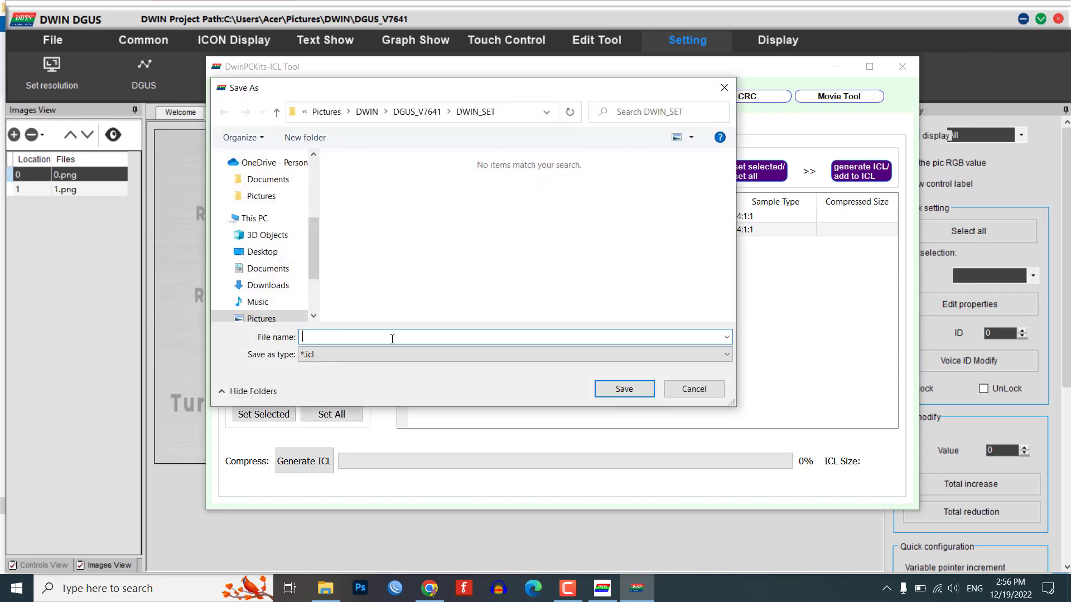
{"action": "type", "text": "32"}
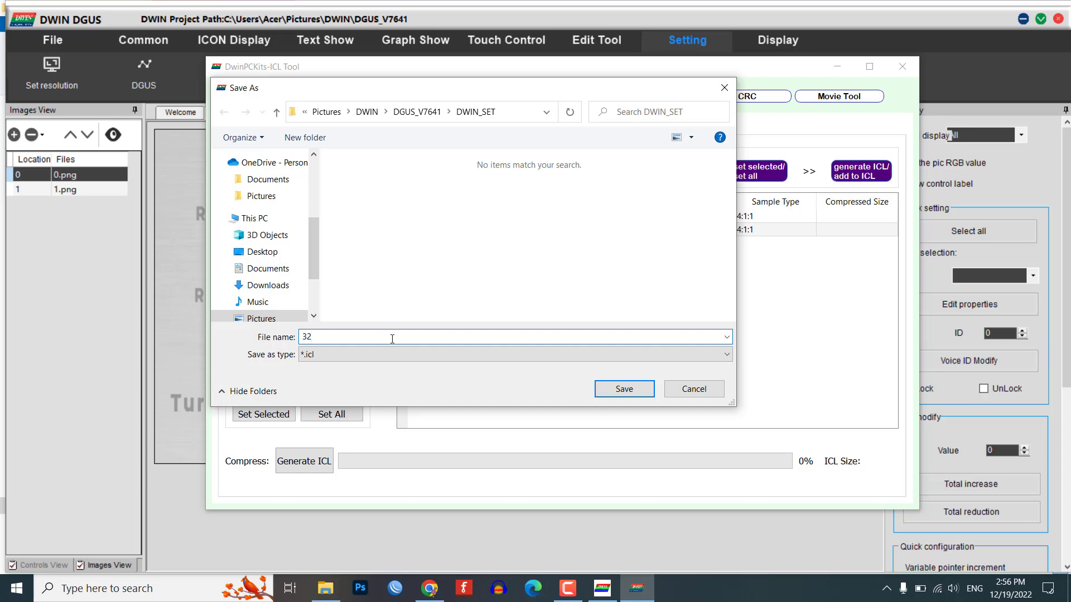
{"action": "left_click", "coordinate": [622, 388]}
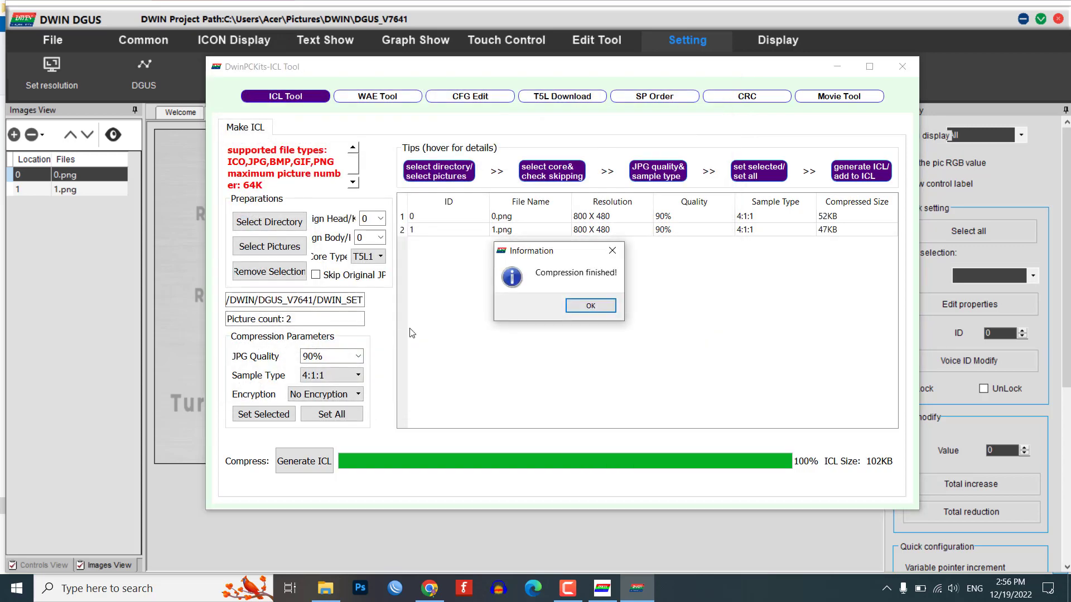
{"action": "left_click", "coordinate": [589, 305]}
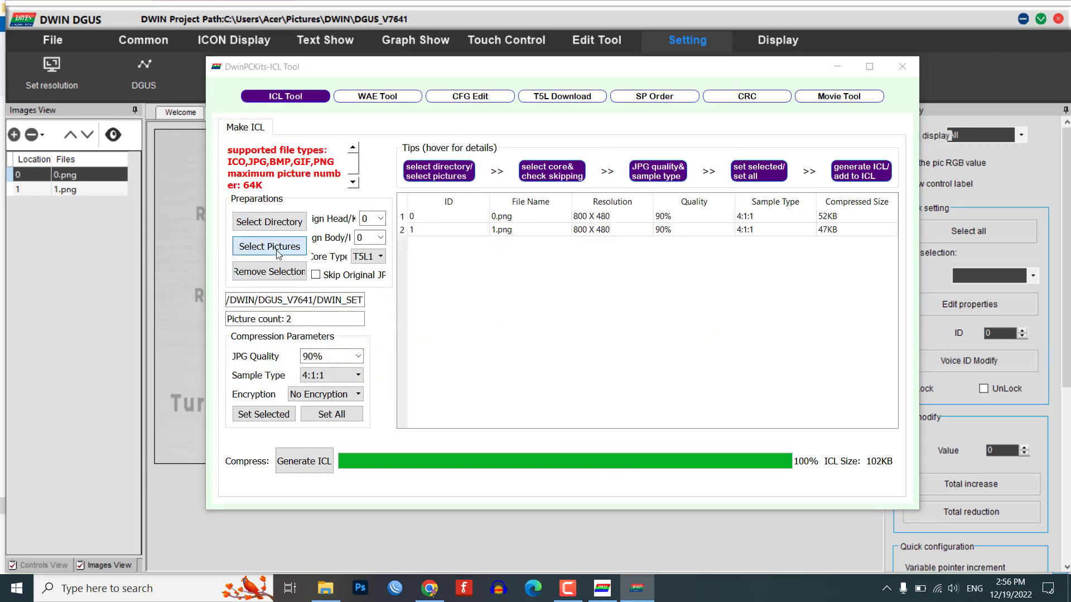
Generate icon library 34.icl from the two button images in folder 34
{"action": "left_click", "coordinate": [269, 247]}
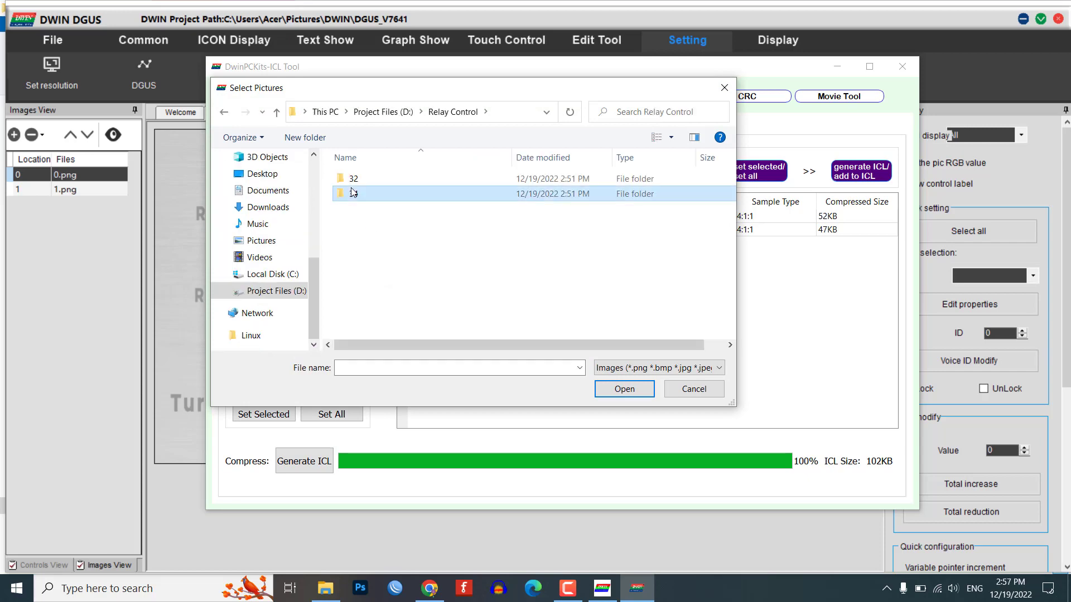
{"action": "left_click", "coordinate": [623, 389]}
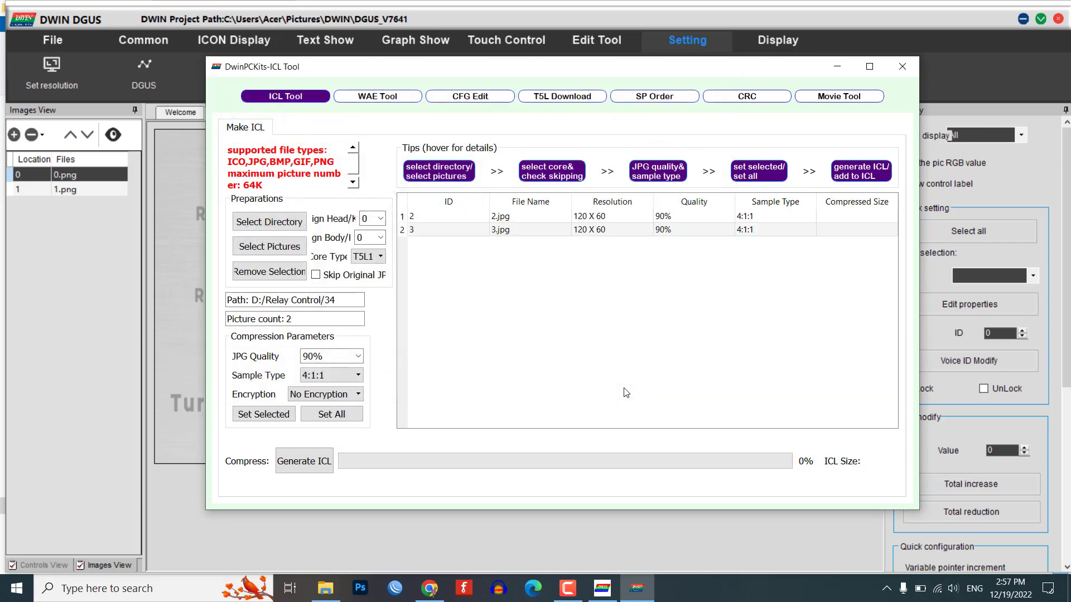
{"action": "left_click", "coordinate": [304, 460]}
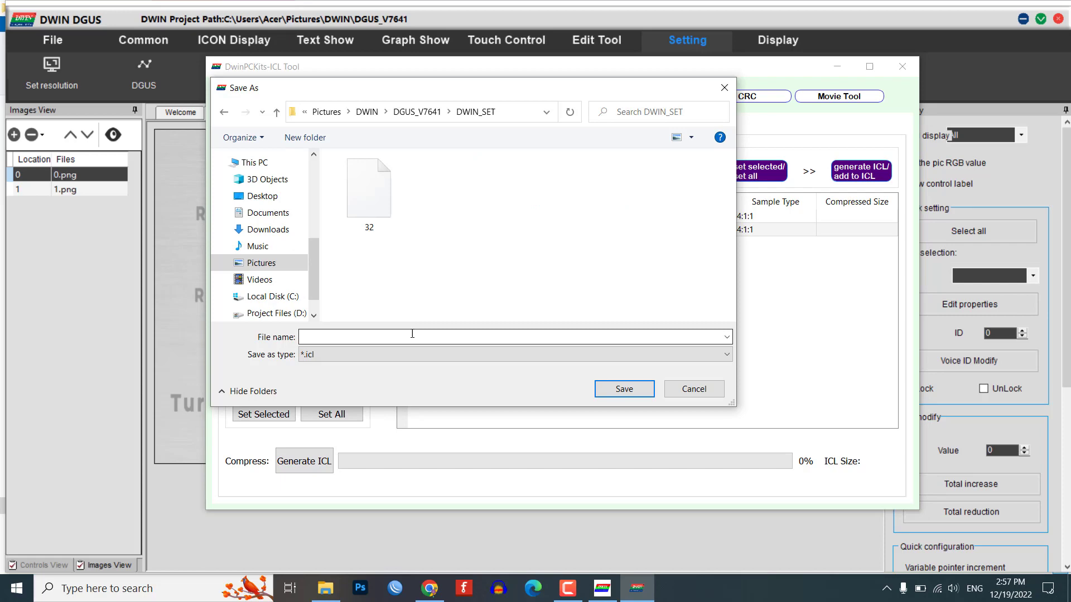
{"action": "type", "text": "34"}
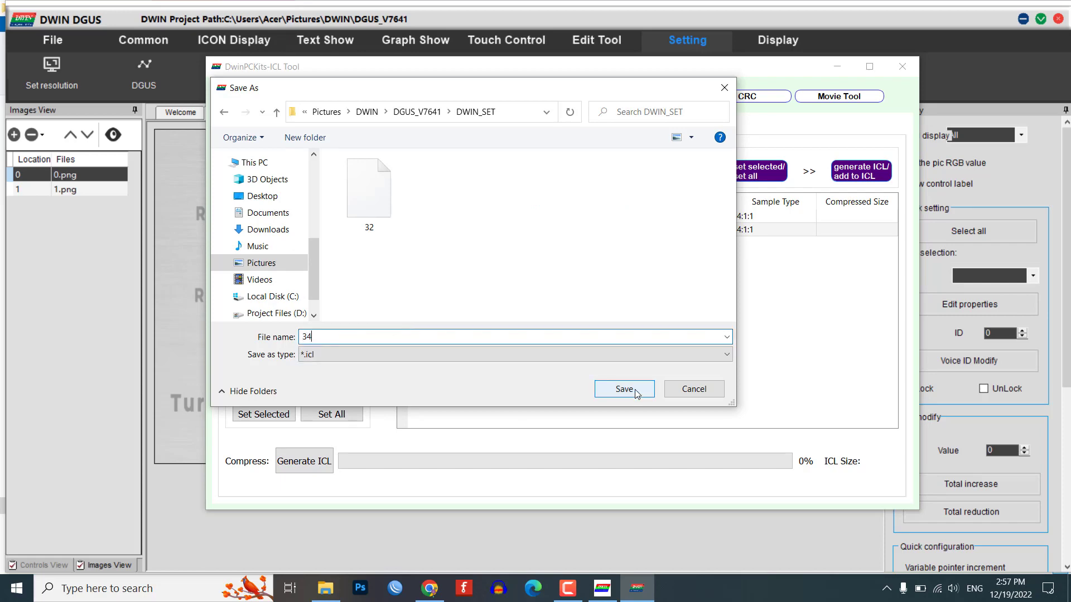
{"action": "left_click", "coordinate": [623, 389]}
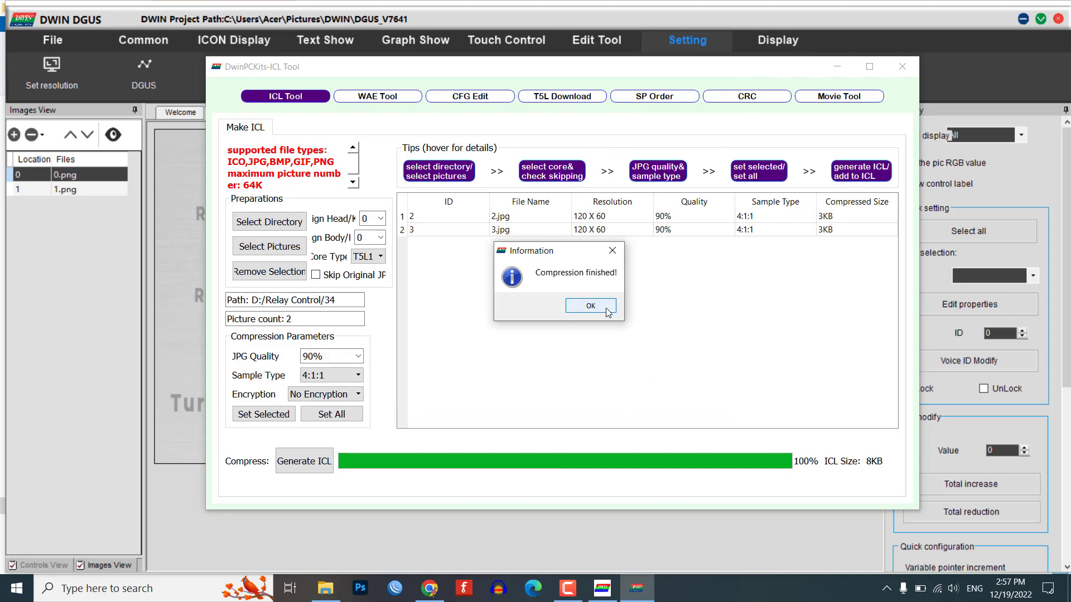
{"action": "left_click", "coordinate": [590, 305]}
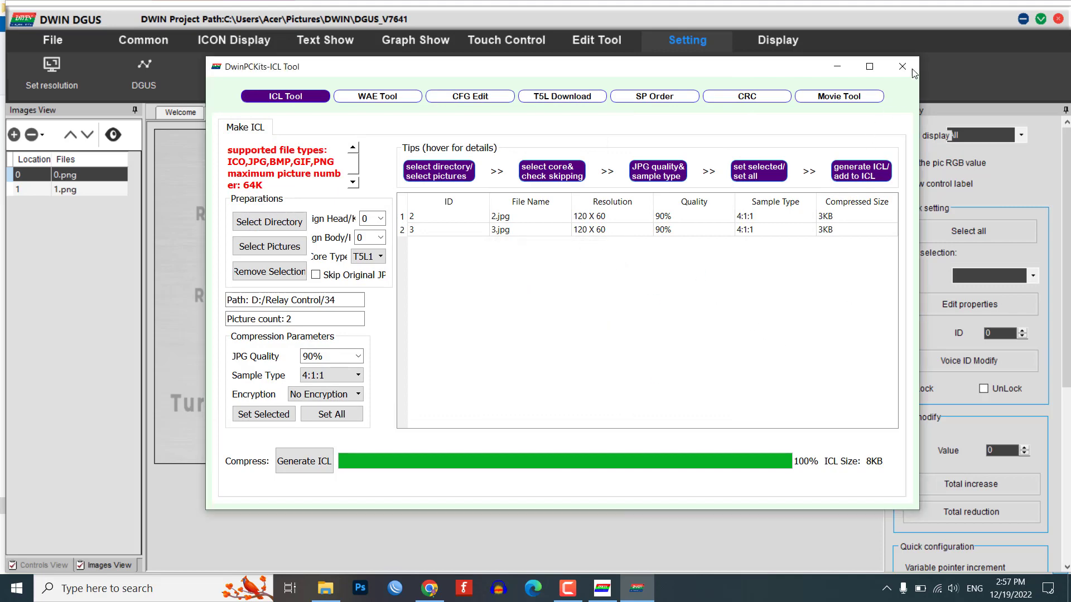
{"action": "mouse_move", "coordinate": [901, 66]}
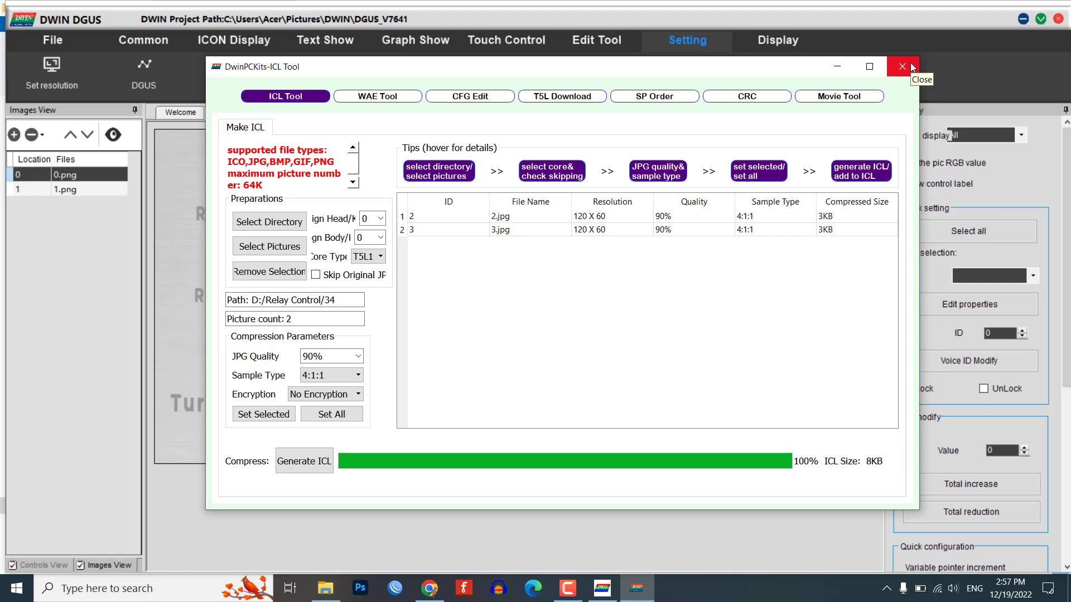
Close the ICL Tool and switch to the ICON Display controls
{"action": "left_click", "coordinate": [902, 67]}
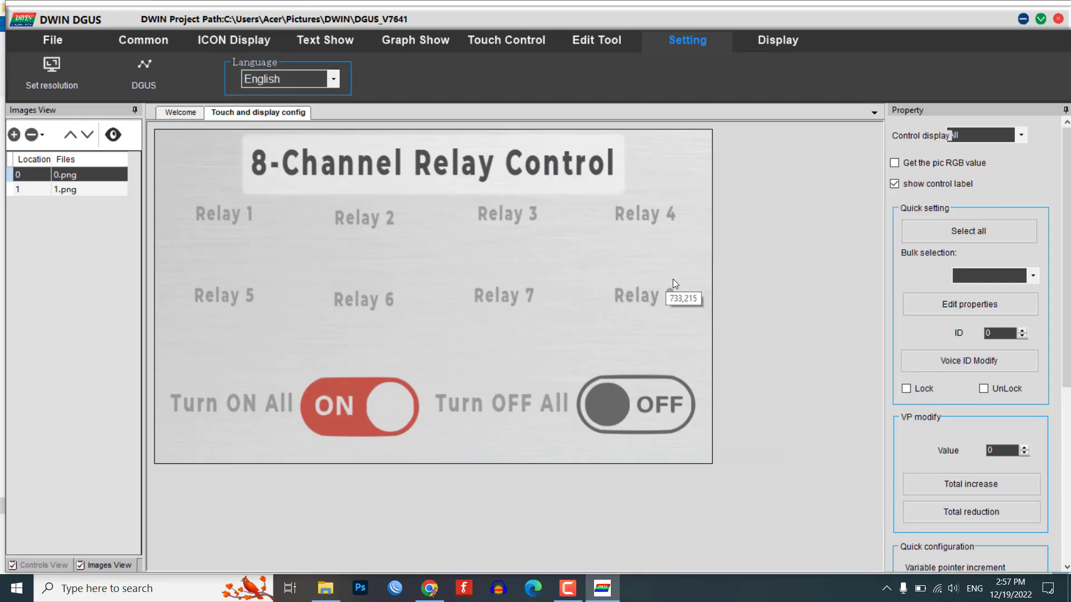
{"action": "left_click", "coordinate": [234, 40]}
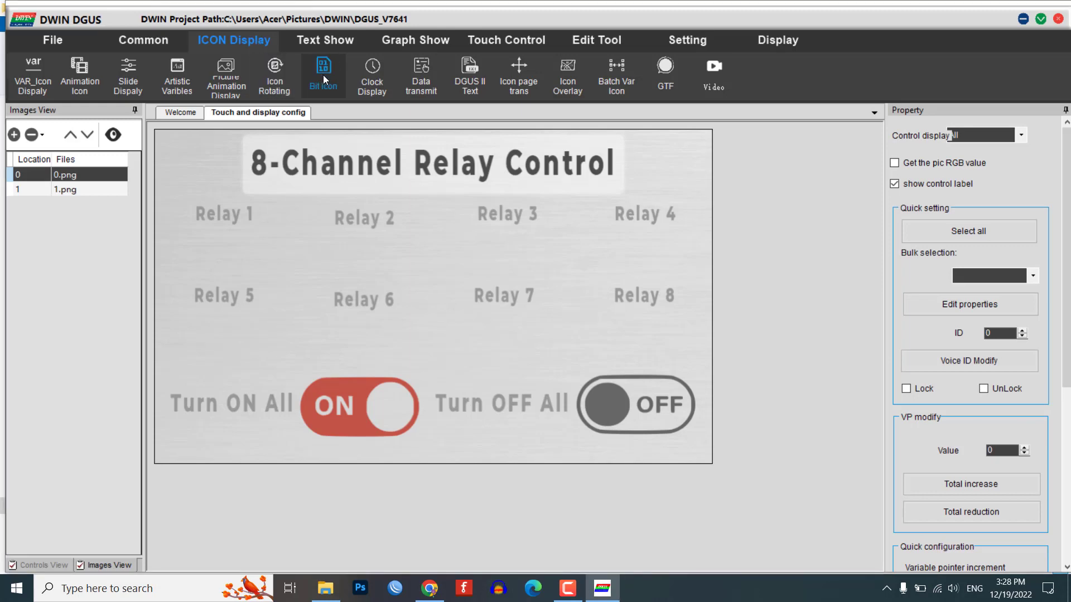
Draw a Bit Icon under the Relay 1 label with VP address 5000
{"action": "left_click", "coordinate": [323, 75]}
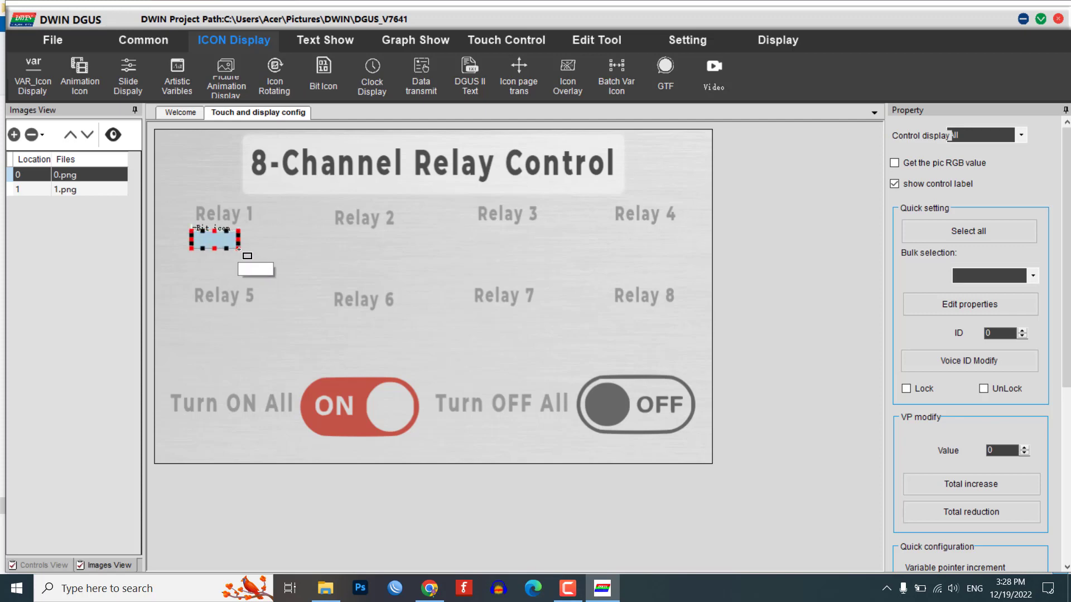
{"action": "left_click_drag", "start_coordinate": [238, 245], "coordinate": [269, 285]}
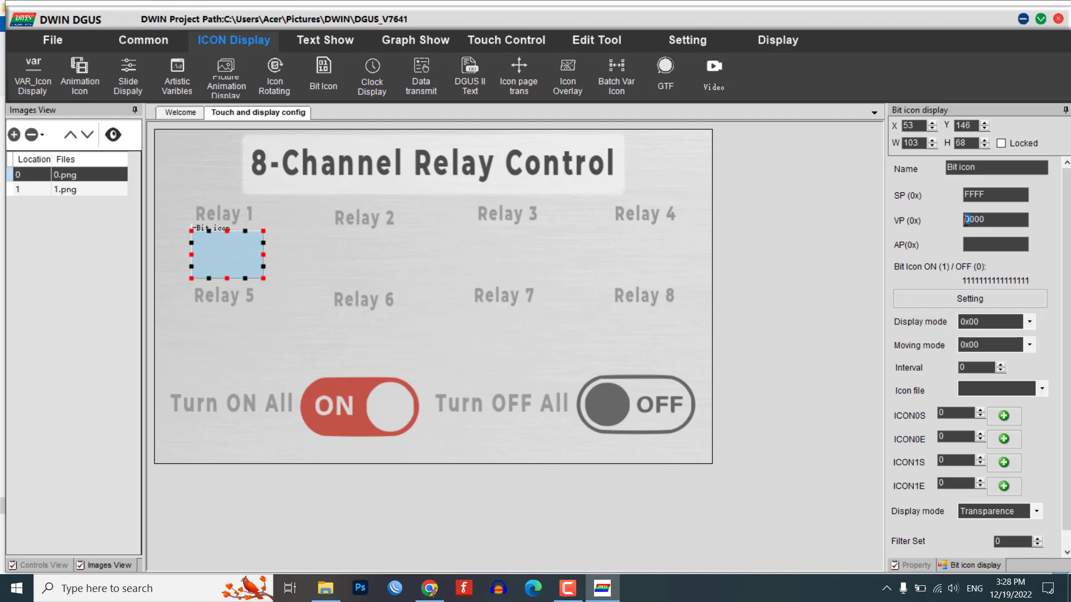
{"action": "type", "text": "5000"}
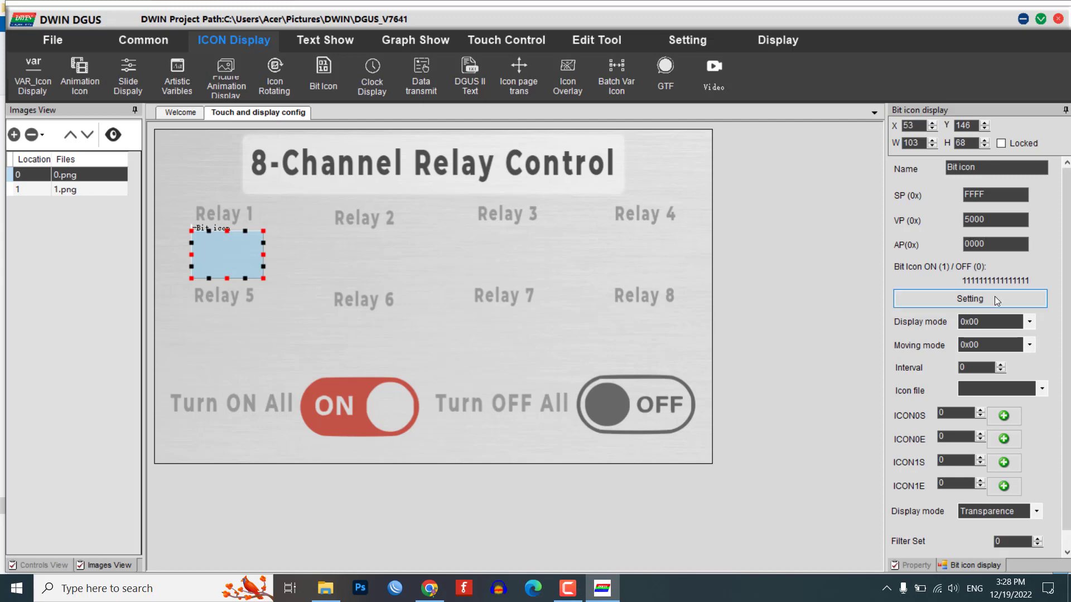
Mask the Relay 1 bit icon to bit 0 only and choose its icon library file
{"action": "left_click", "coordinate": [970, 299]}
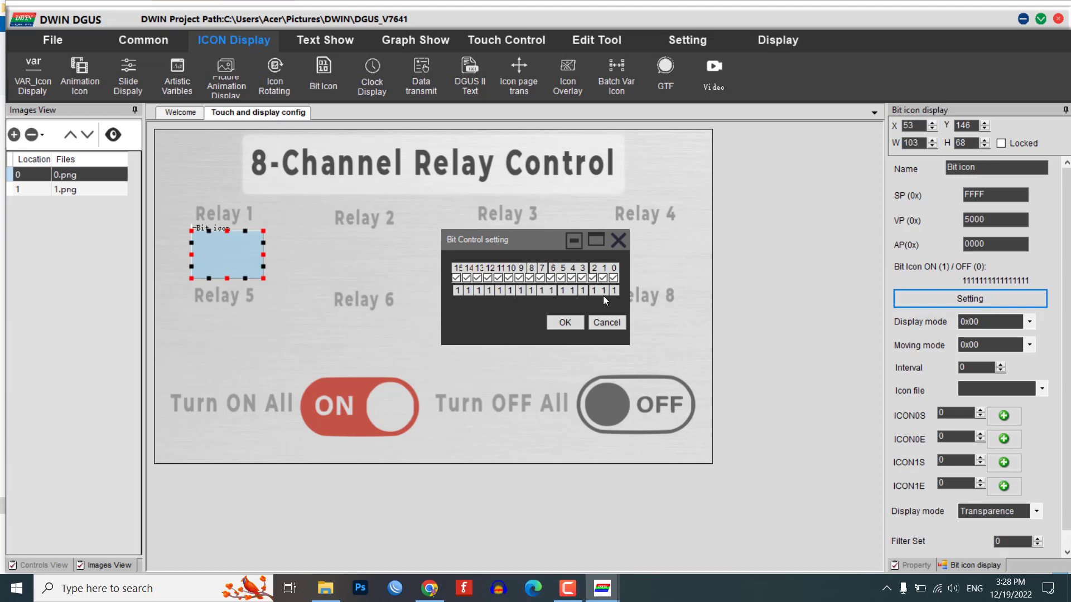
{"action": "left_click", "coordinate": [456, 278]}
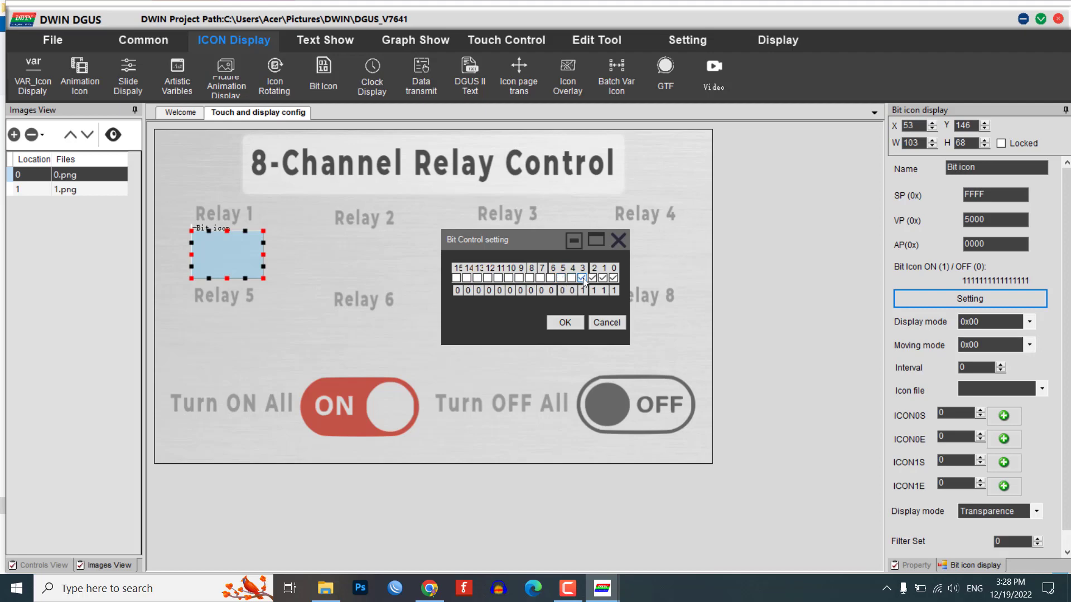
{"action": "left_click", "coordinate": [602, 278]}
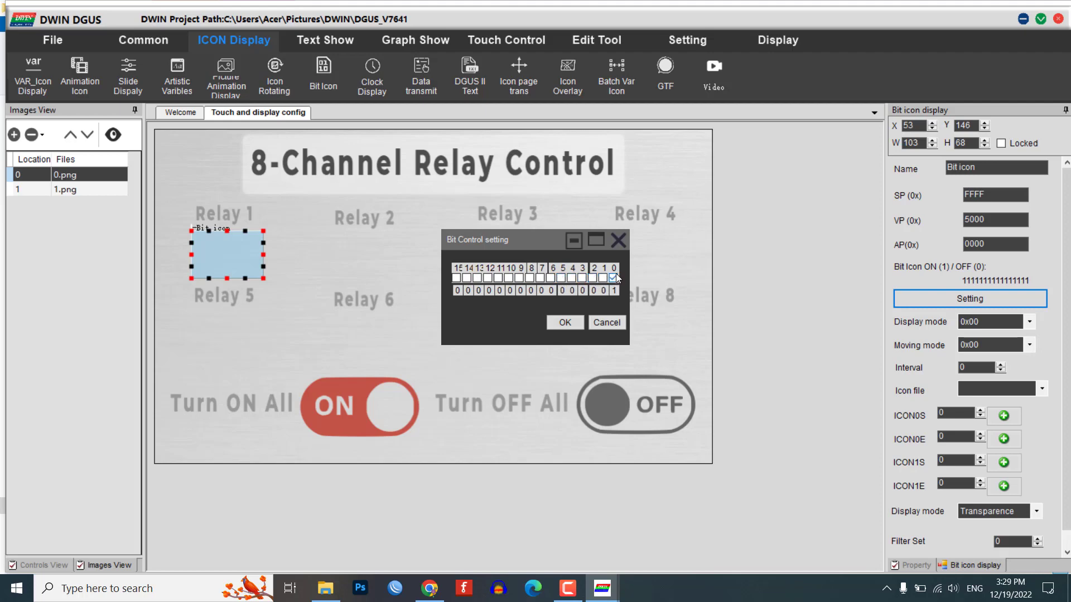
{"action": "left_click", "coordinate": [565, 321]}
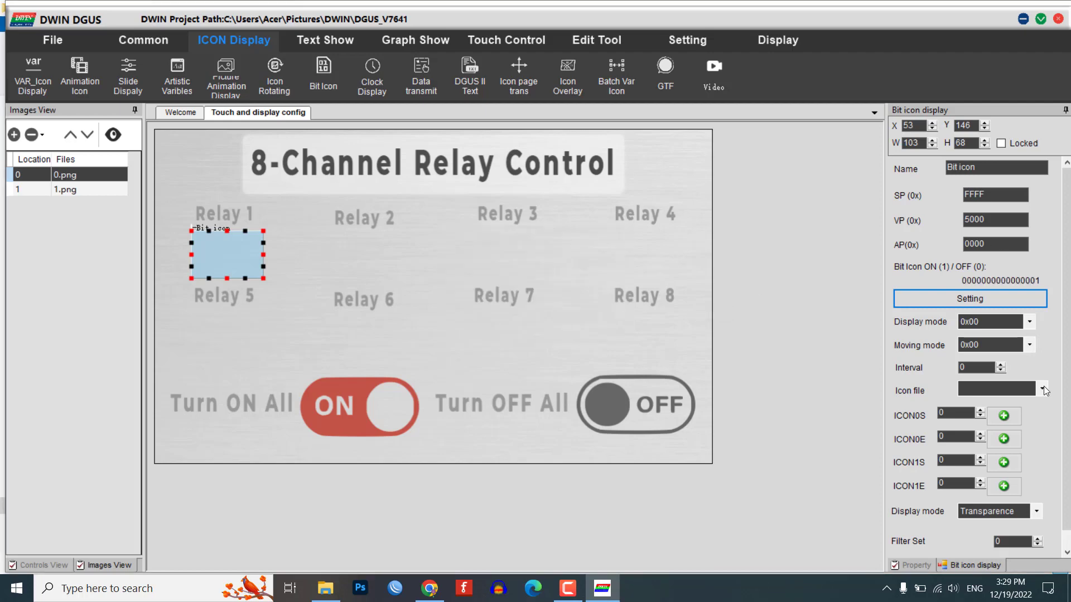
{"action": "left_click", "coordinate": [1040, 391]}
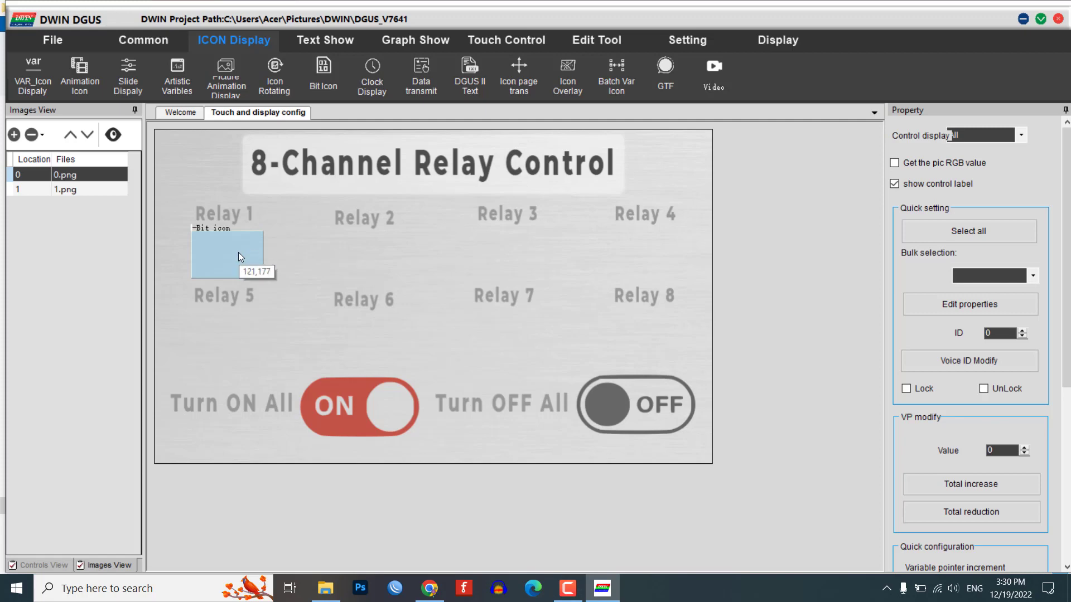
Copy the bit icon under the other relays and remask Relay 2 to bit 1, Relay 3 to its own bit
{"action": "left_click", "coordinate": [226, 254]}
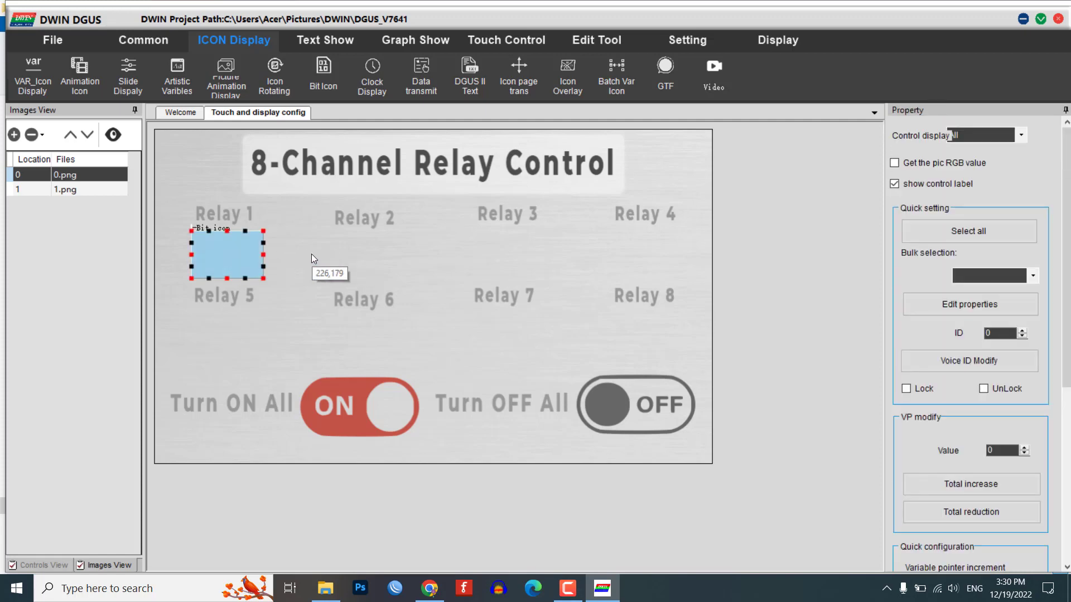
{"action": "left_click_drag", "start_coordinate": [227, 254], "coordinate": [364, 255]}
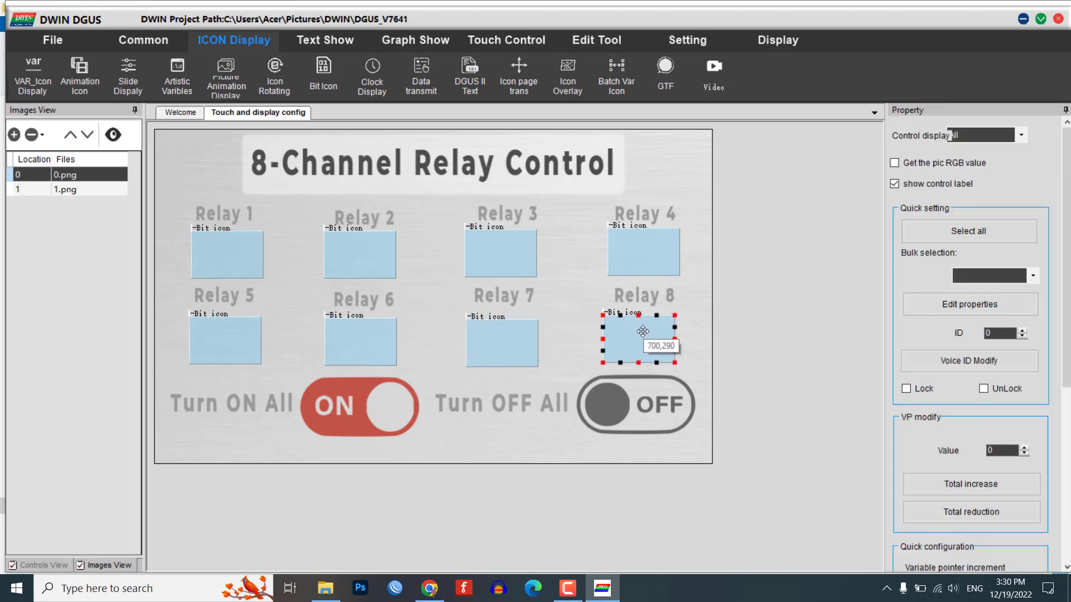
{"action": "left_click", "coordinate": [360, 255]}
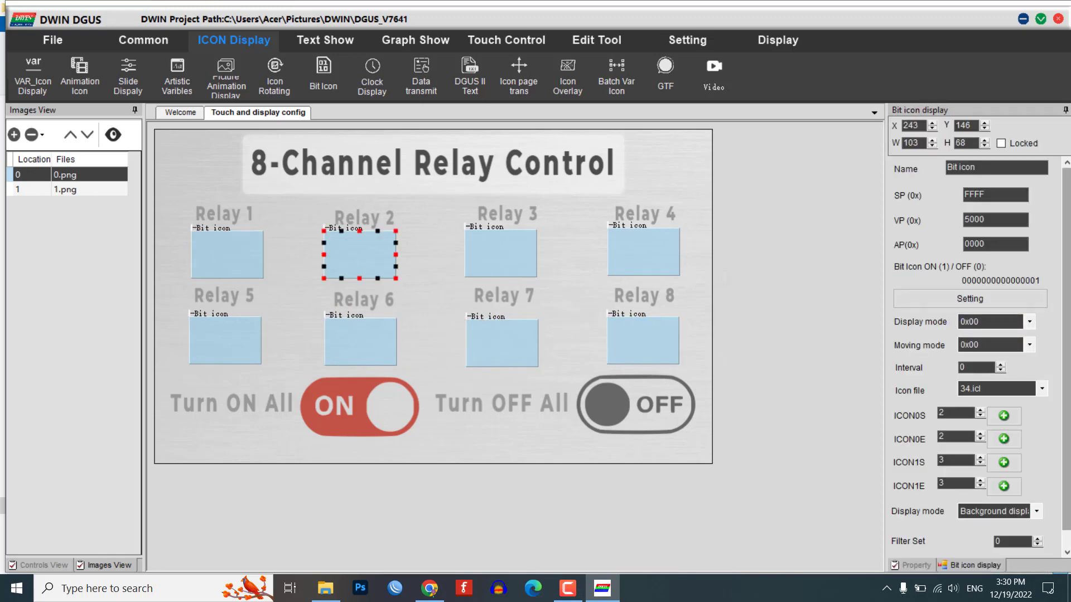
{"action": "left_click", "coordinate": [968, 299]}
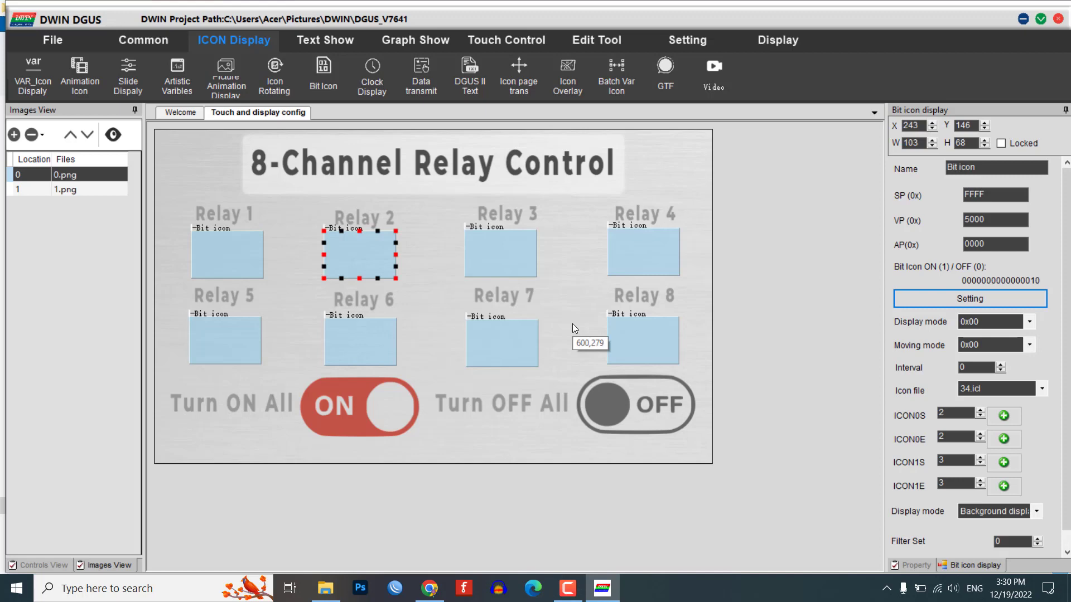
{"action": "left_click", "coordinate": [500, 256]}
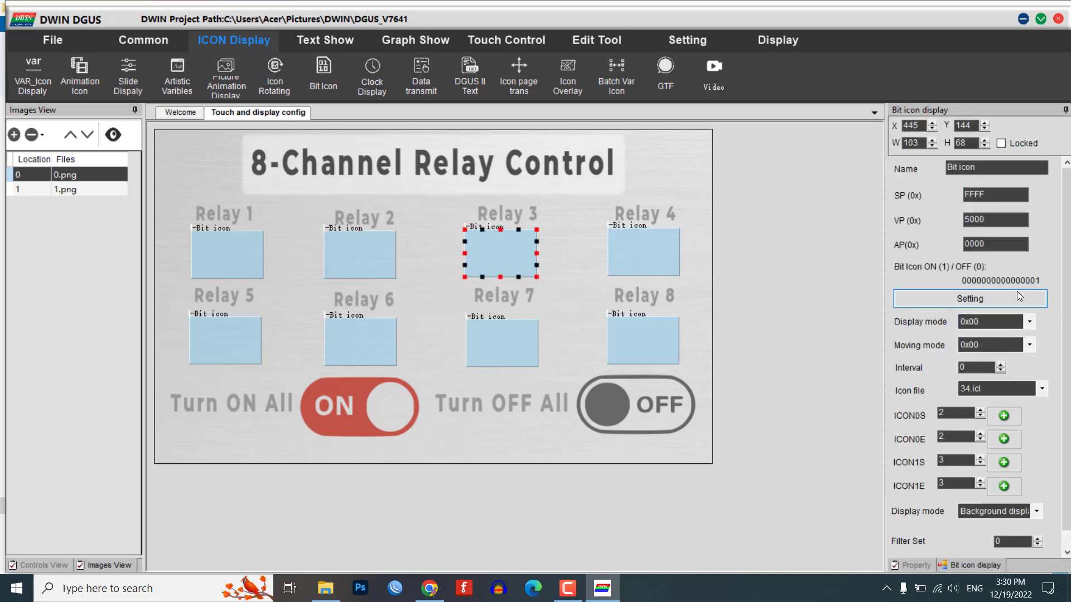
{"action": "left_click", "coordinate": [970, 299]}
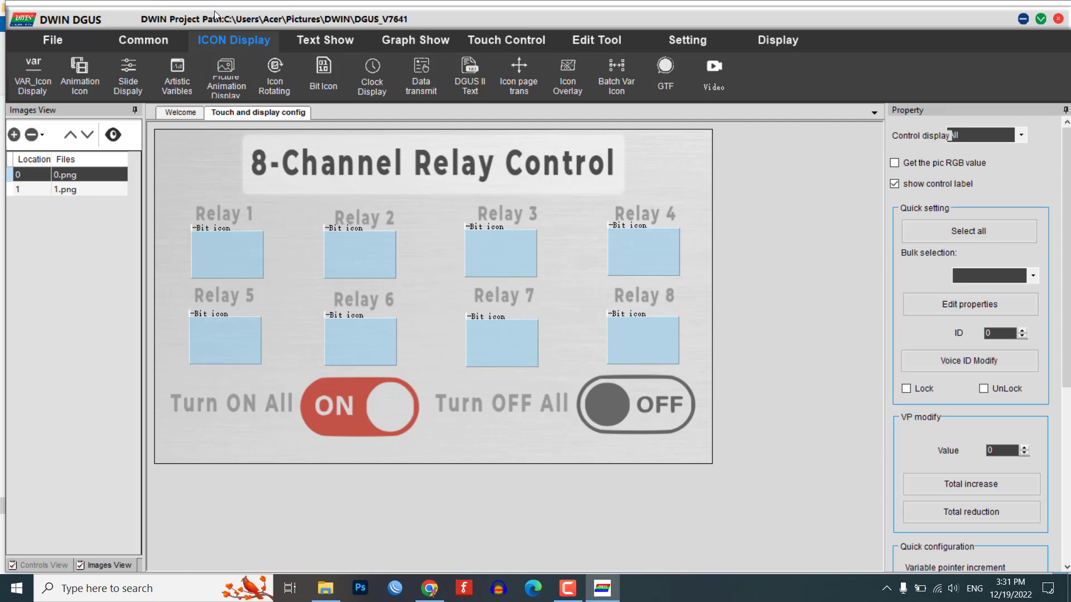
Draw an Increment Adjustment touch area over the Relay 1 icon with auto-upload and VP 5000
{"action": "left_click", "coordinate": [506, 40]}
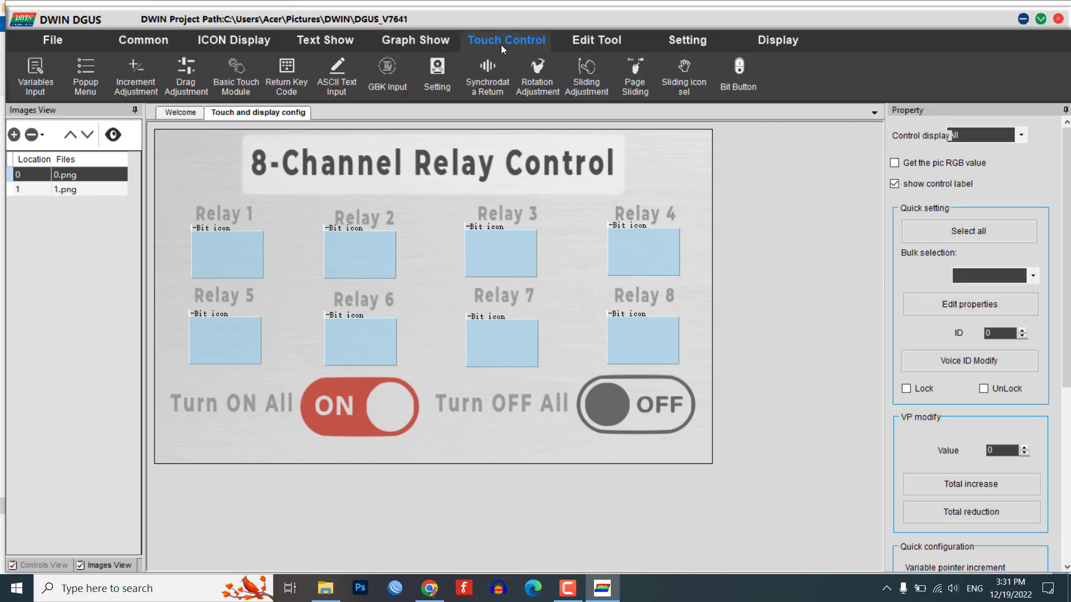
{"action": "mouse_move", "coordinate": [135, 75]}
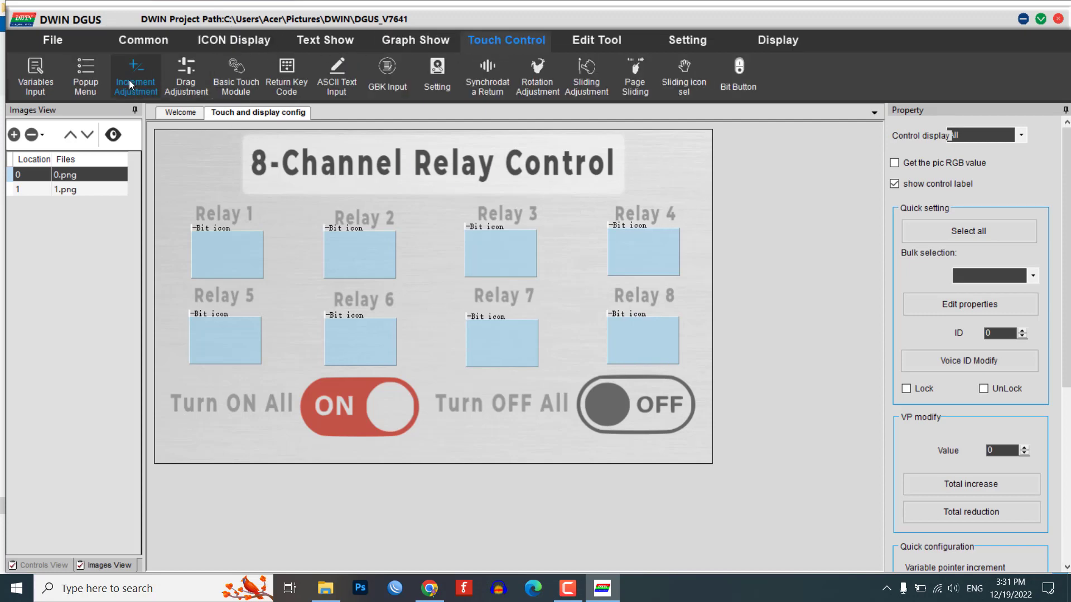
{"action": "left_click", "coordinate": [135, 75]}
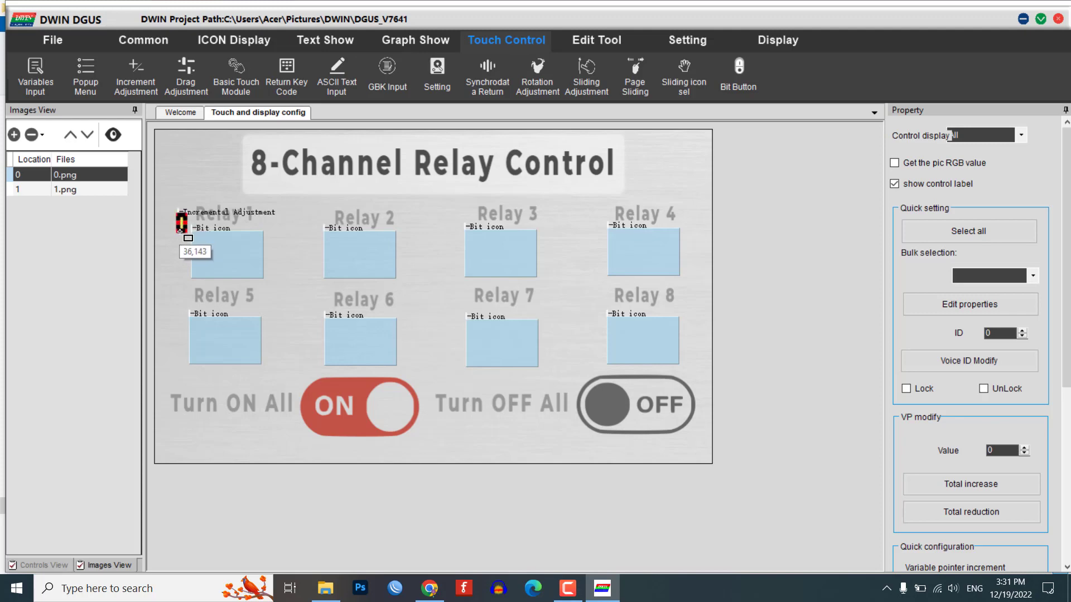
{"action": "left_click_drag", "start_coordinate": [187, 237], "coordinate": [289, 296]}
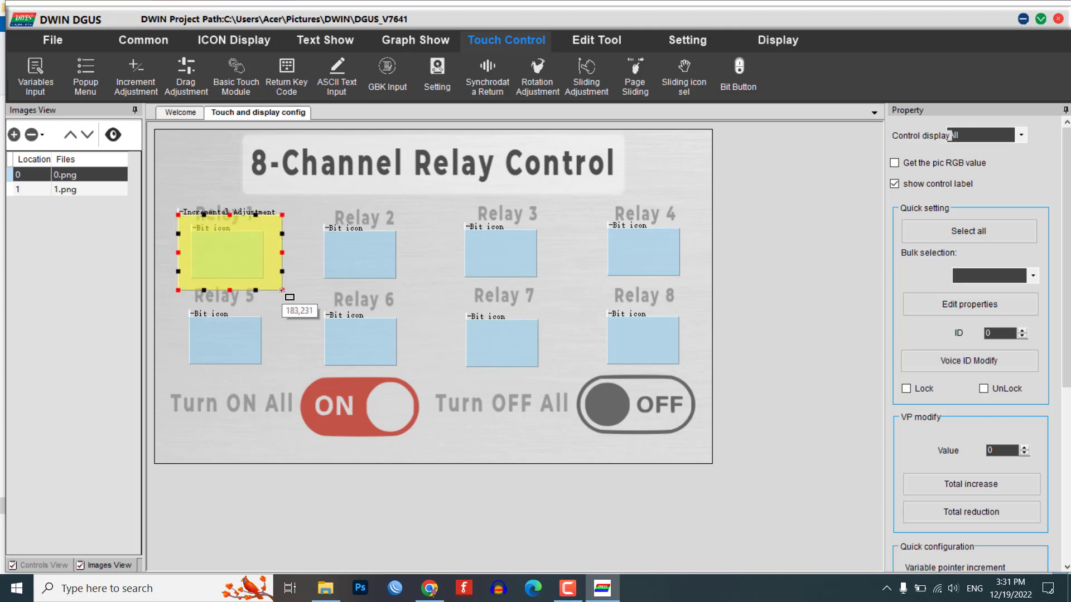
{"action": "left_click", "coordinate": [230, 251]}
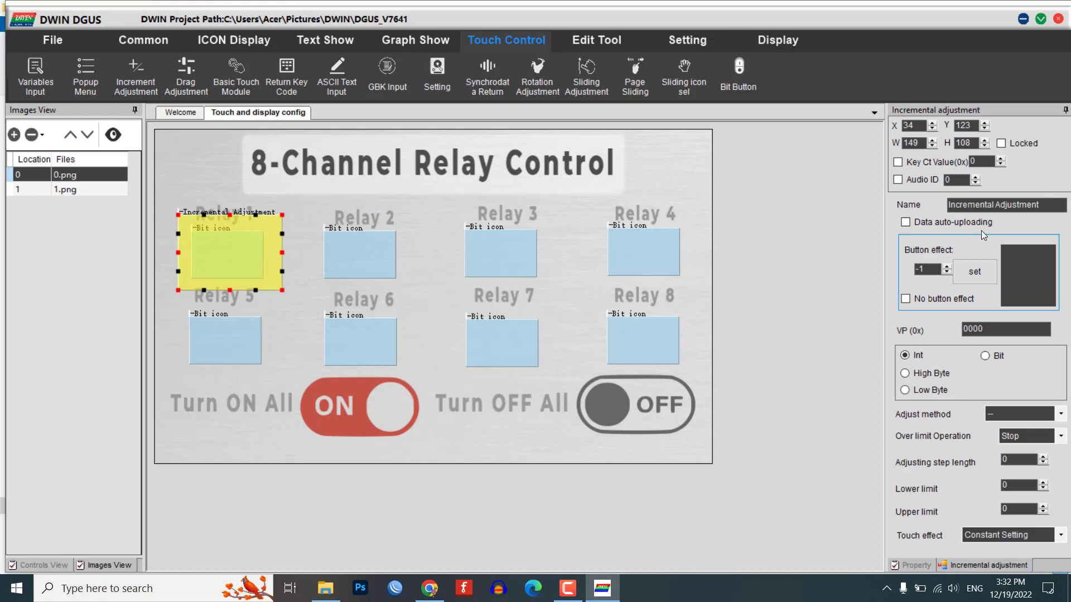
{"action": "left_click", "coordinate": [906, 222]}
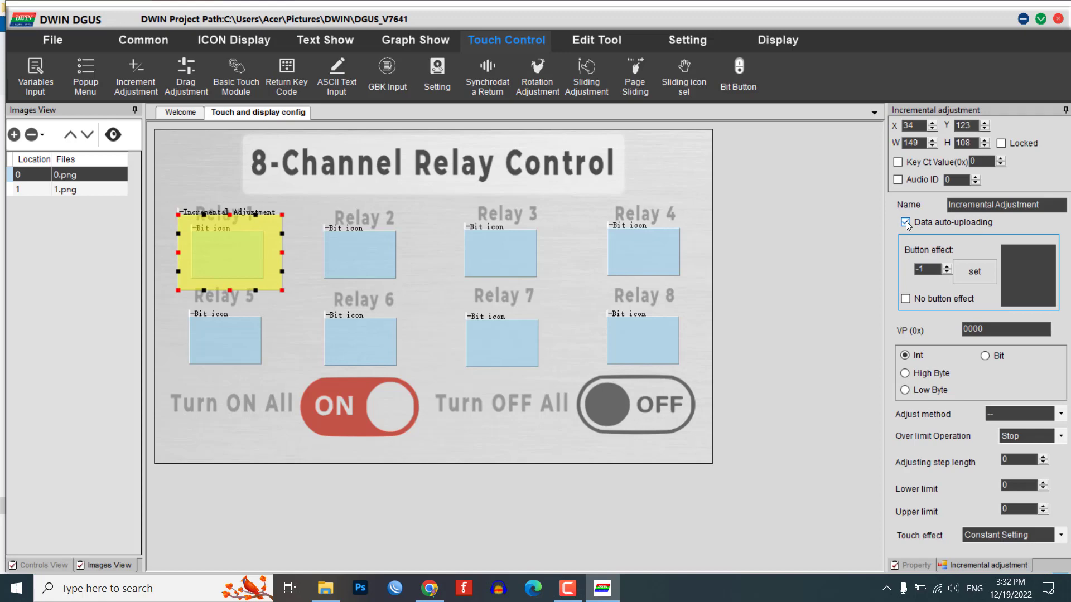
{"action": "left_click", "coordinate": [904, 222]}
{"action": "type", "text": "5000"}
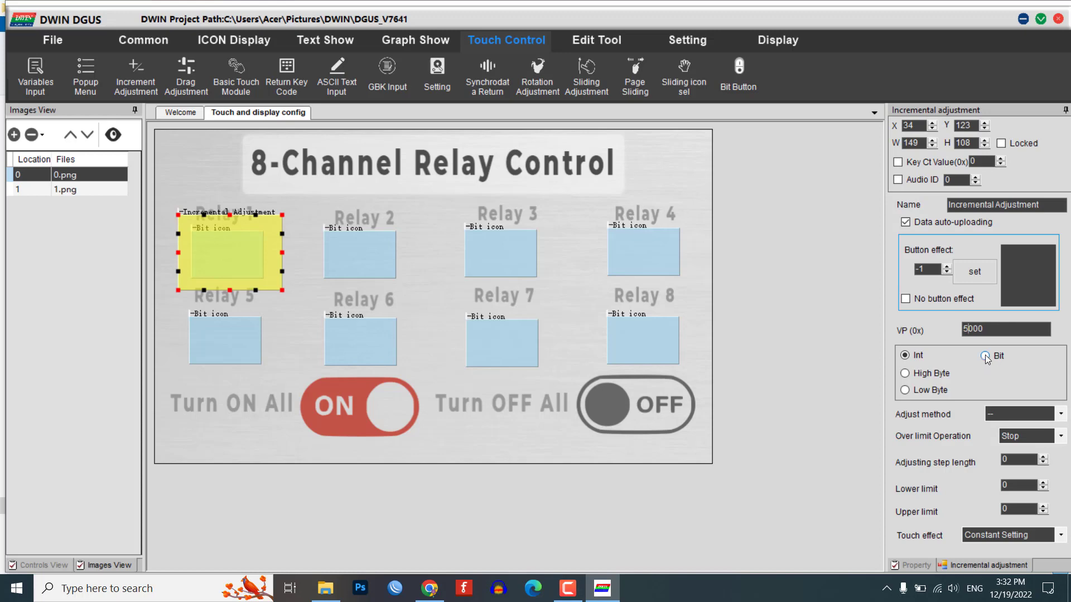
Set Bit mode, ++ method, Cycle with limit 1, and give the Relay 8 area bit 7
{"action": "left_click", "coordinate": [985, 355]}
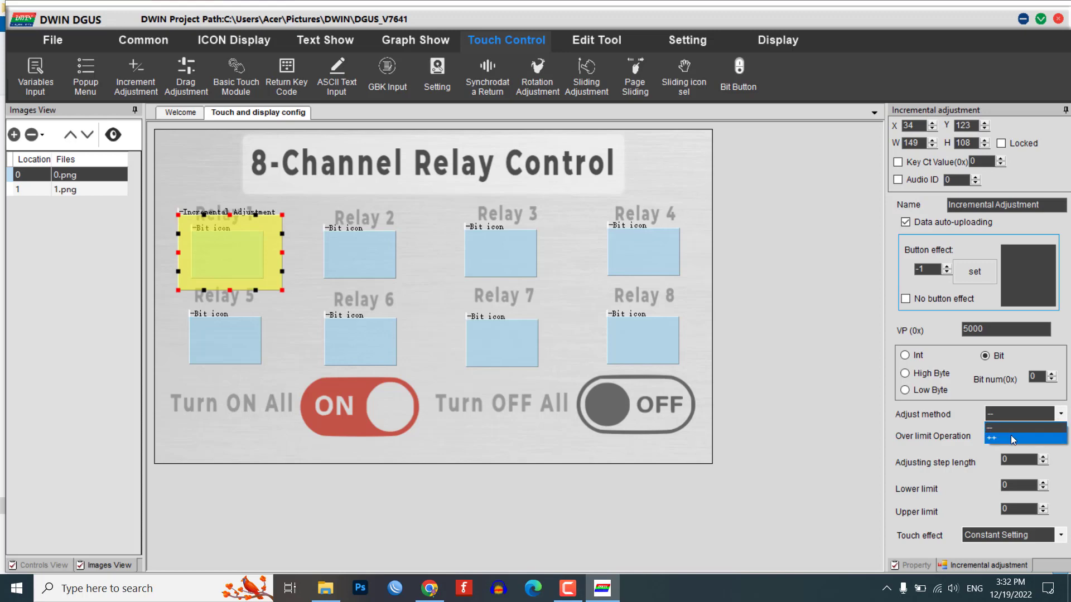
{"action": "left_click", "coordinate": [1011, 439]}
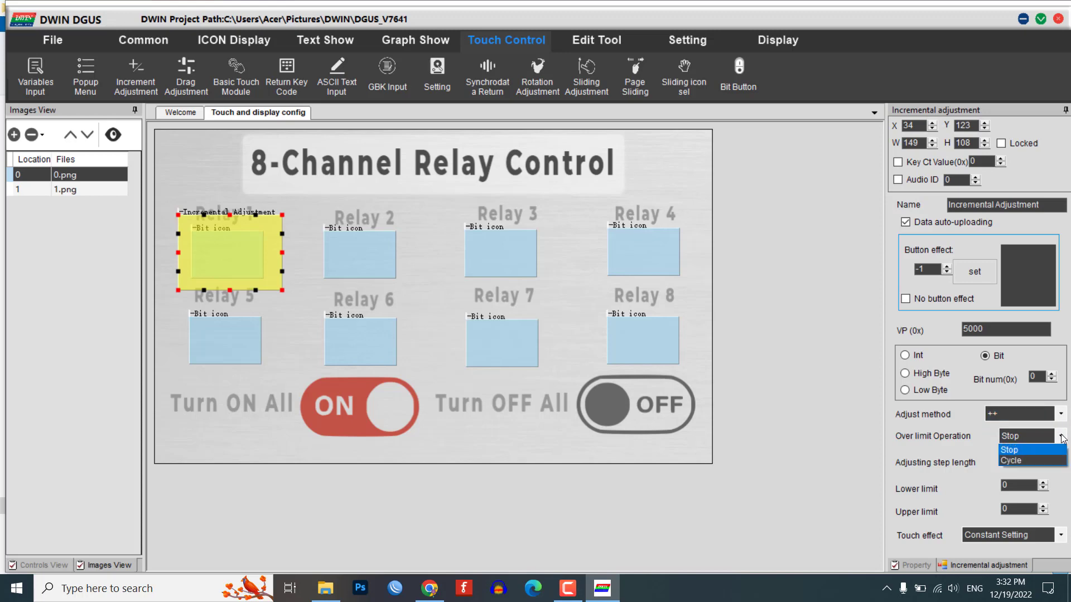
{"action": "mouse_move", "coordinate": [1012, 460]}
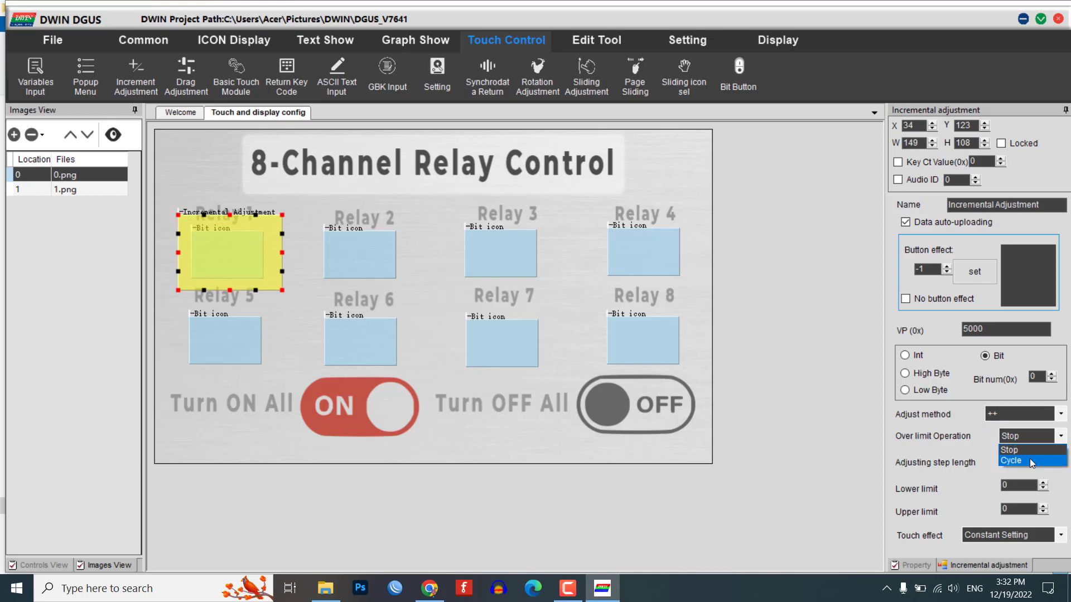
{"action": "left_click", "coordinate": [1011, 460]}
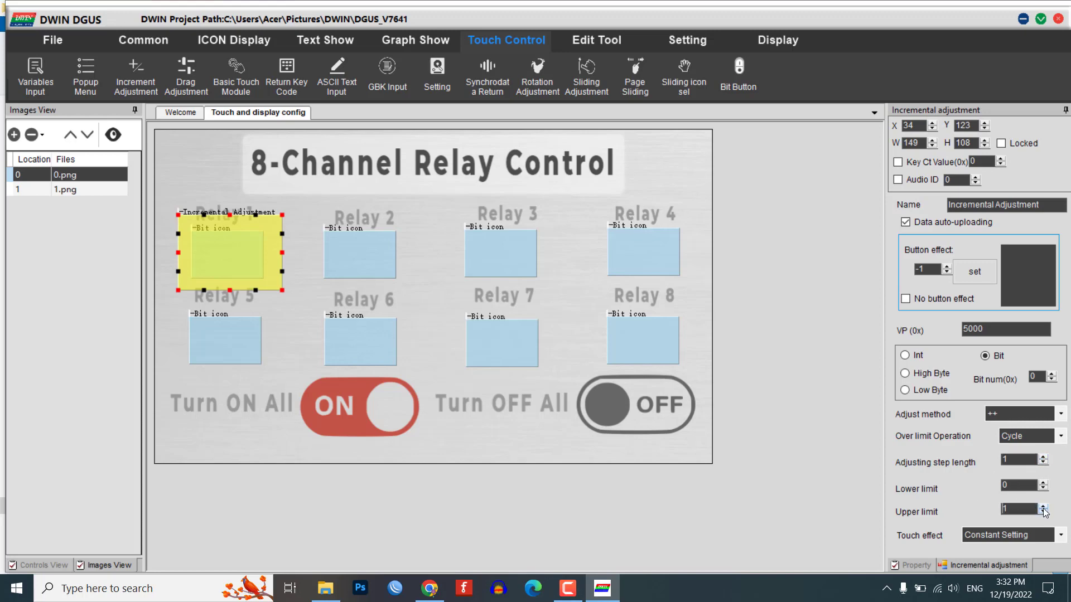
{"action": "left_click", "coordinate": [1007, 535]}
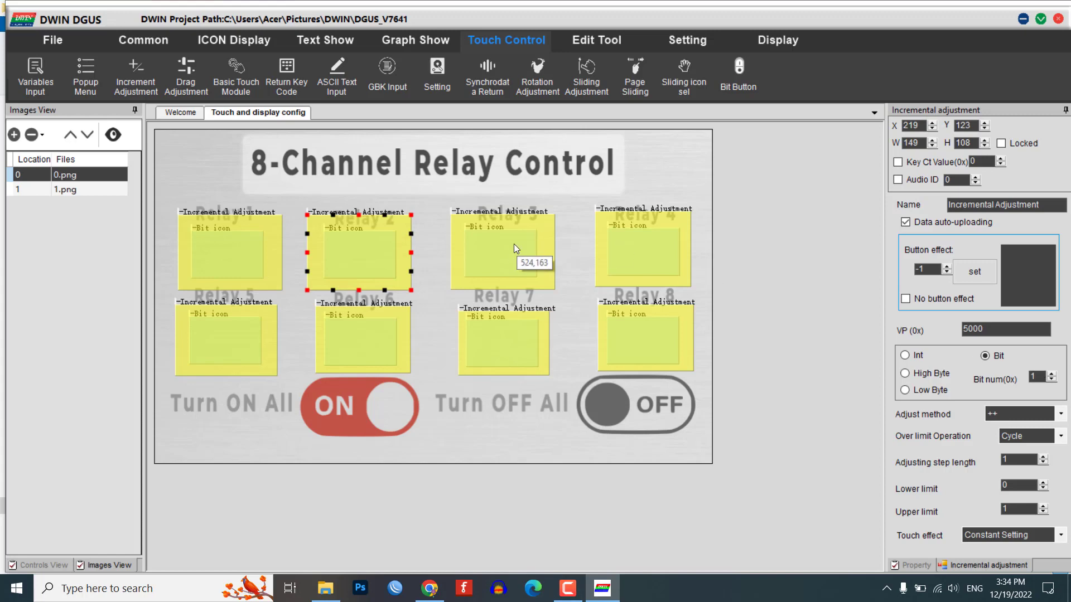
{"action": "left_click", "coordinate": [642, 249]}
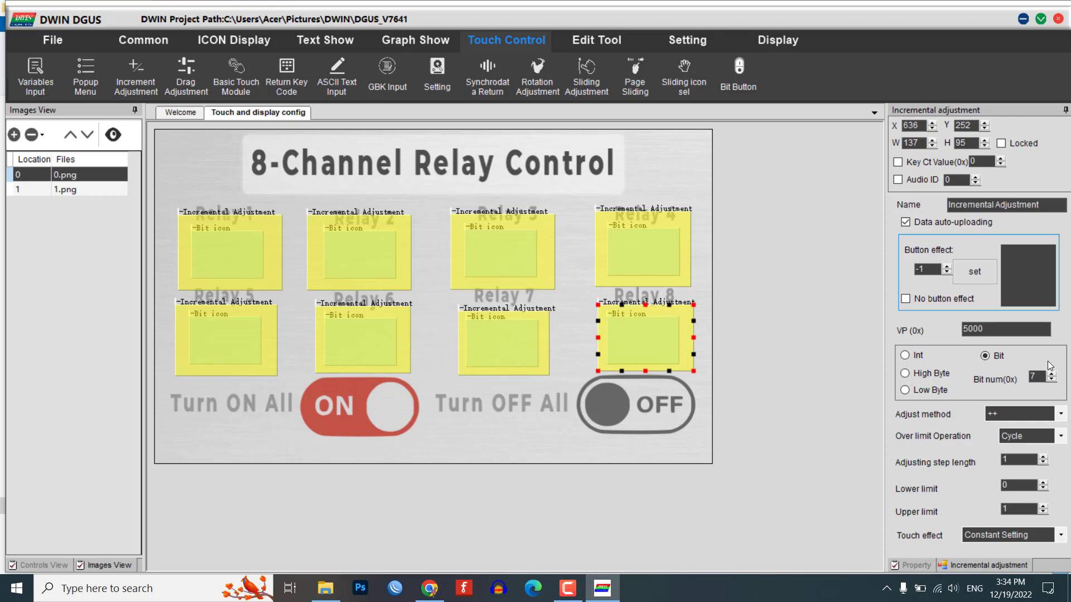
{"action": "left_click", "coordinate": [233, 41]}
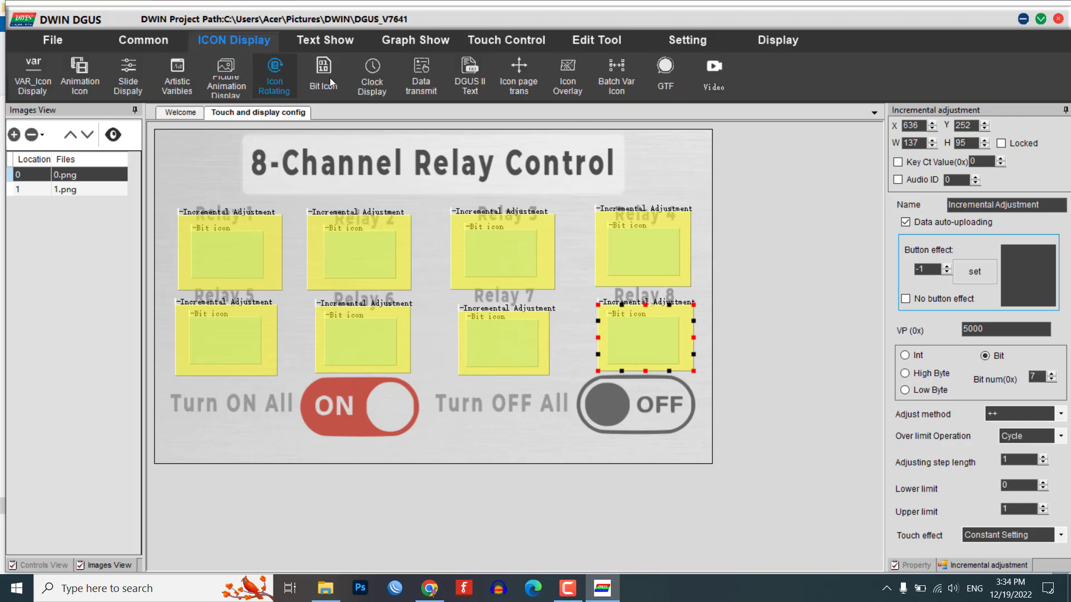
Give the ON All return key picture 1 as press effect and key value FFFF
{"action": "left_click", "coordinate": [414, 40]}
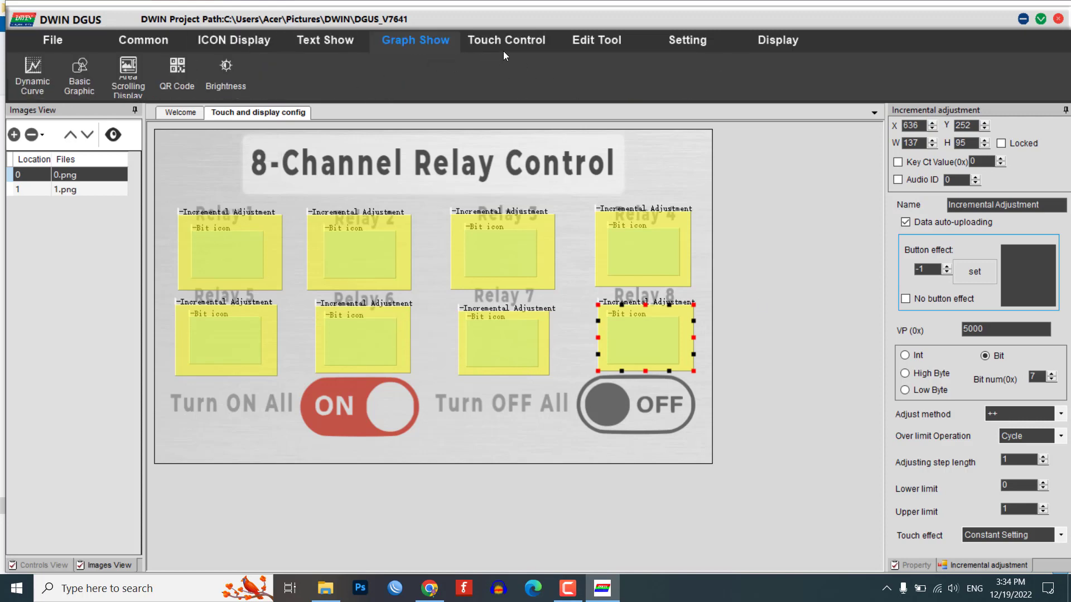
{"action": "left_click", "coordinate": [507, 40]}
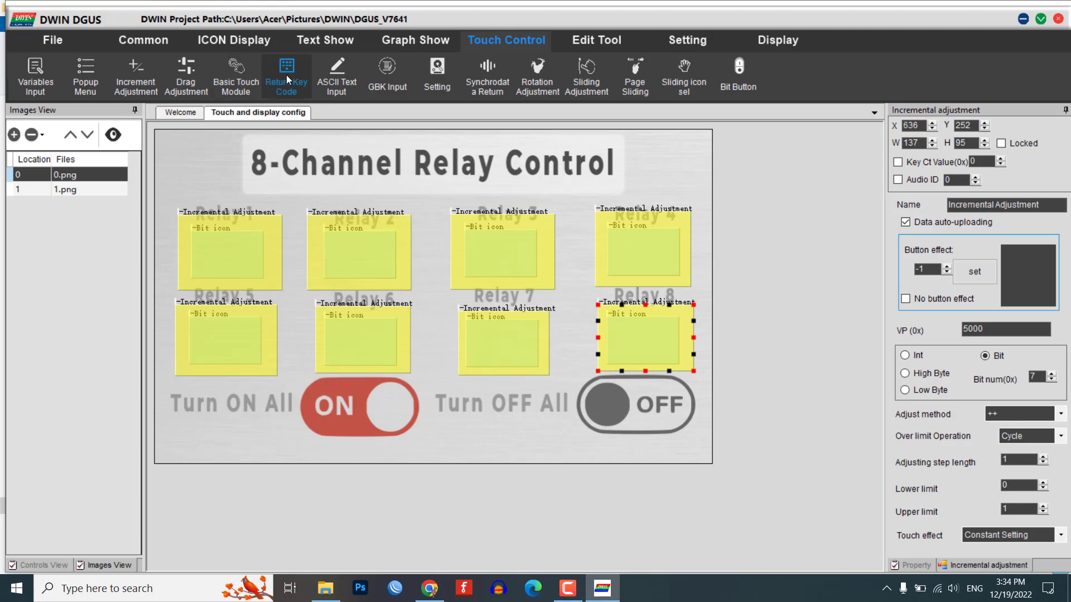
{"action": "mouse_move", "coordinate": [294, 397]}
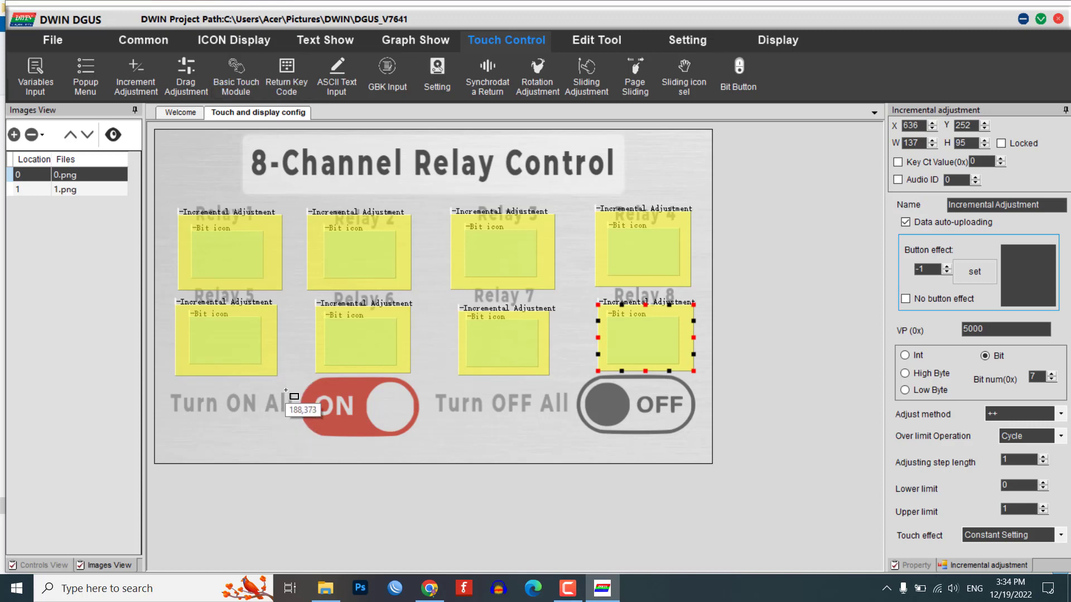
{"action": "left_click", "coordinate": [345, 402]}
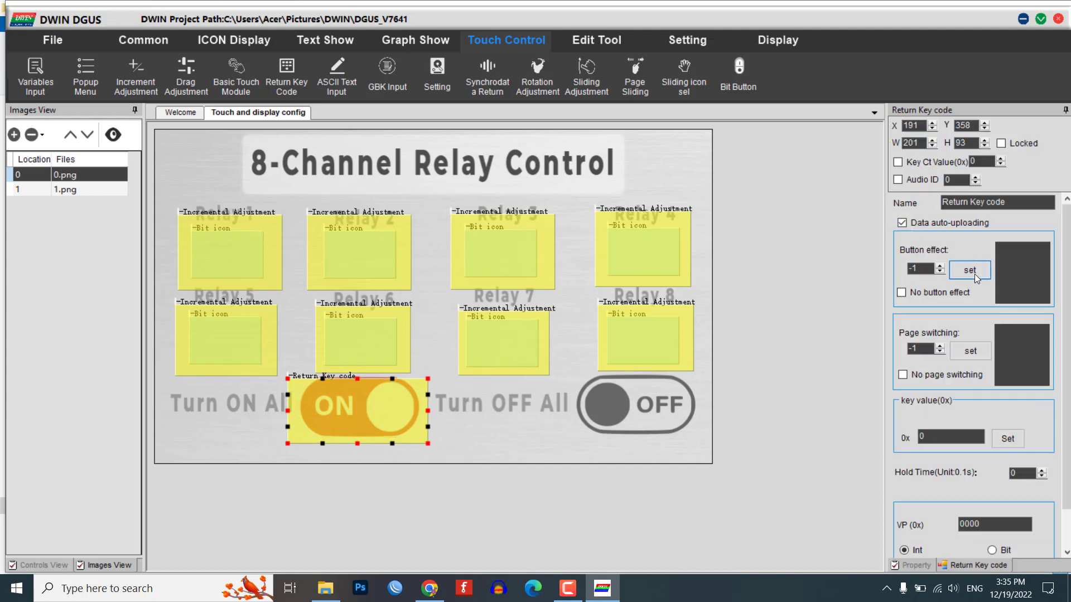
{"action": "left_click", "coordinate": [969, 269]}
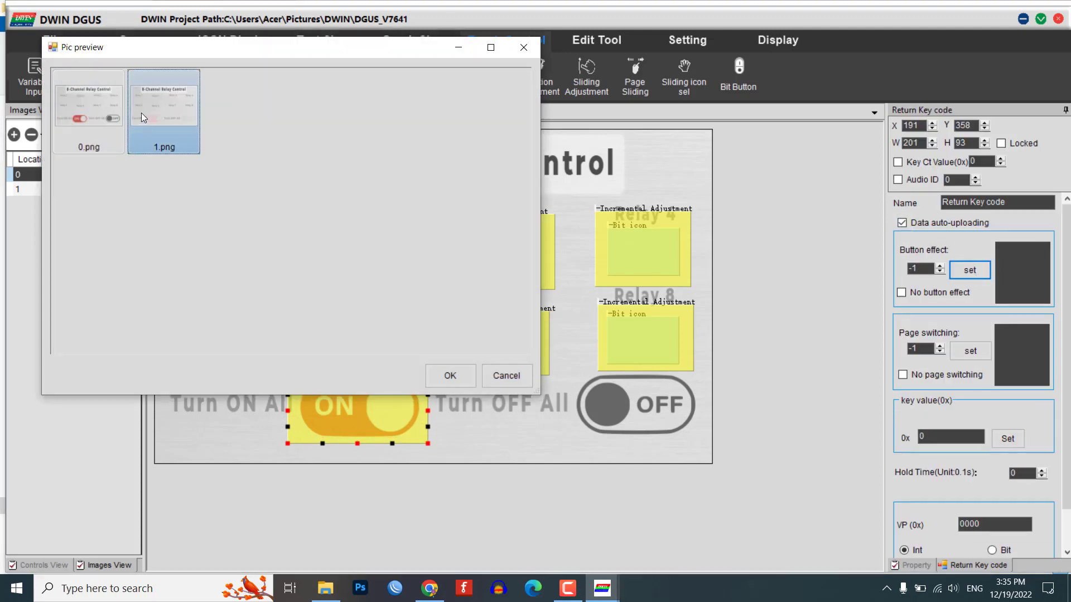
{"action": "left_click", "coordinate": [449, 376]}
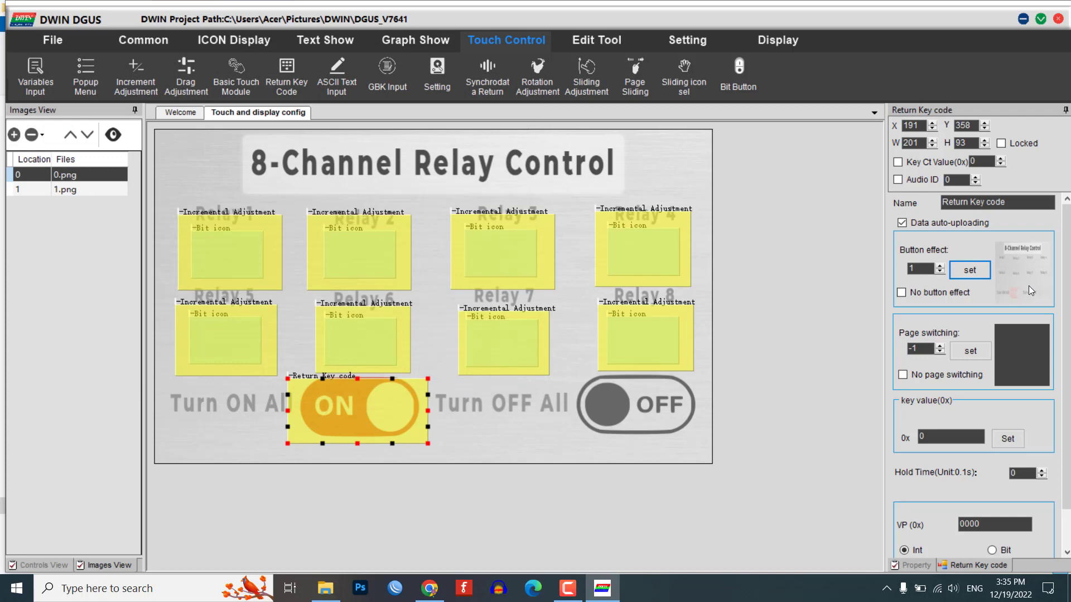
{"action": "left_click", "coordinate": [950, 437]}
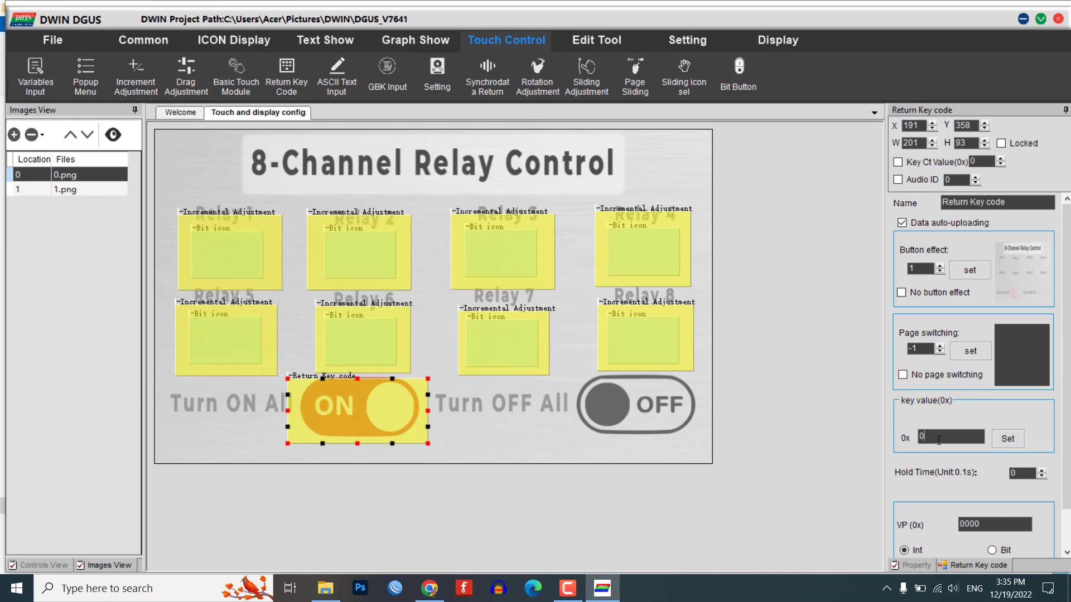
{"action": "type", "text": "FFFF"}
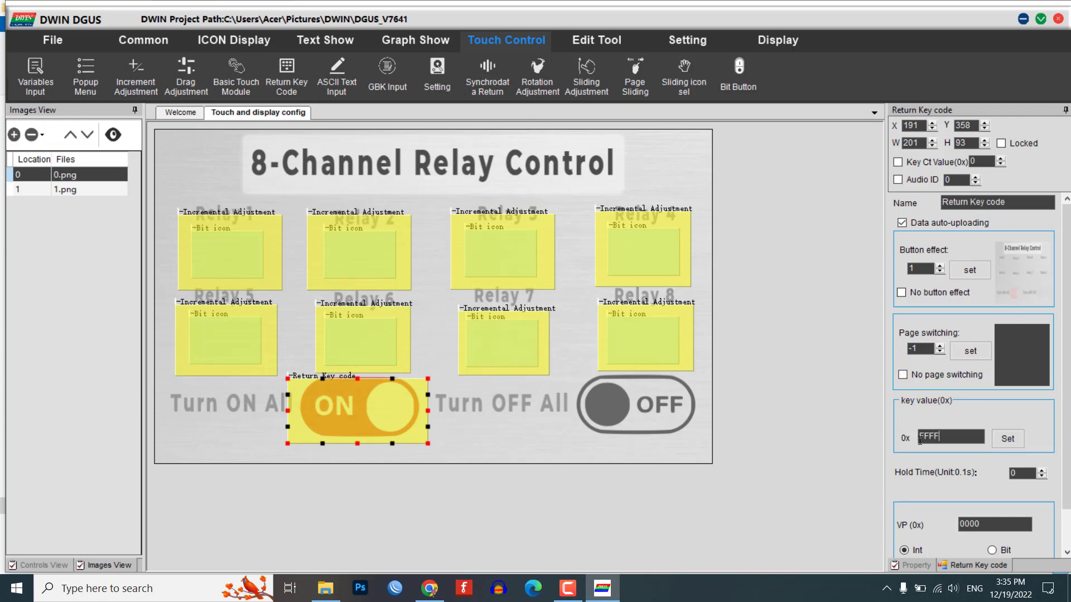
Give the OFF All return key key value 0000
{"action": "scroll", "scroll_direction": "down", "scroll_amount": 3}
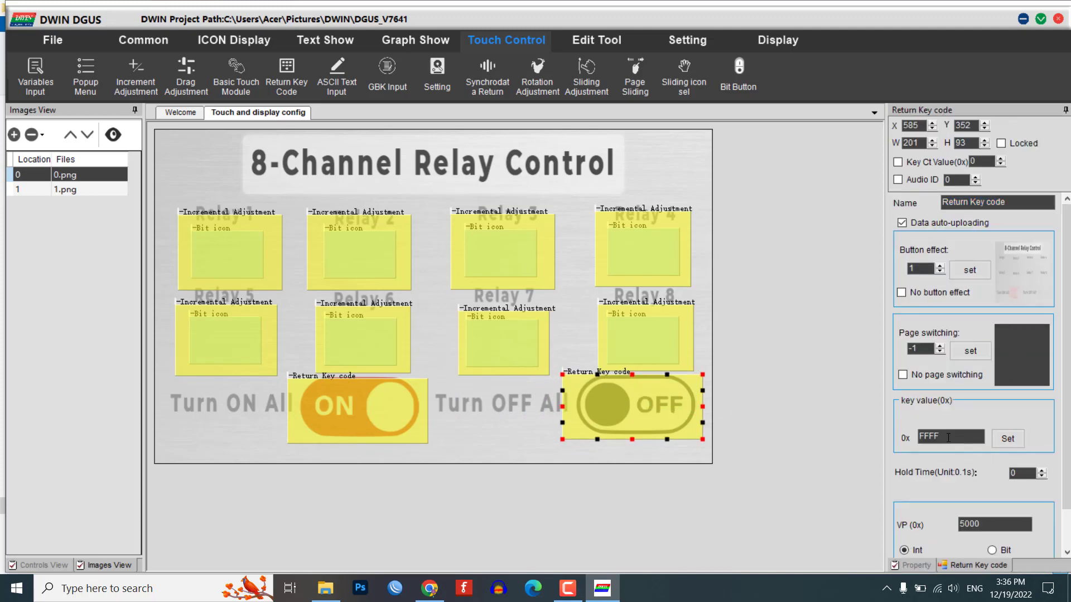
{"action": "type", "text": "0000"}
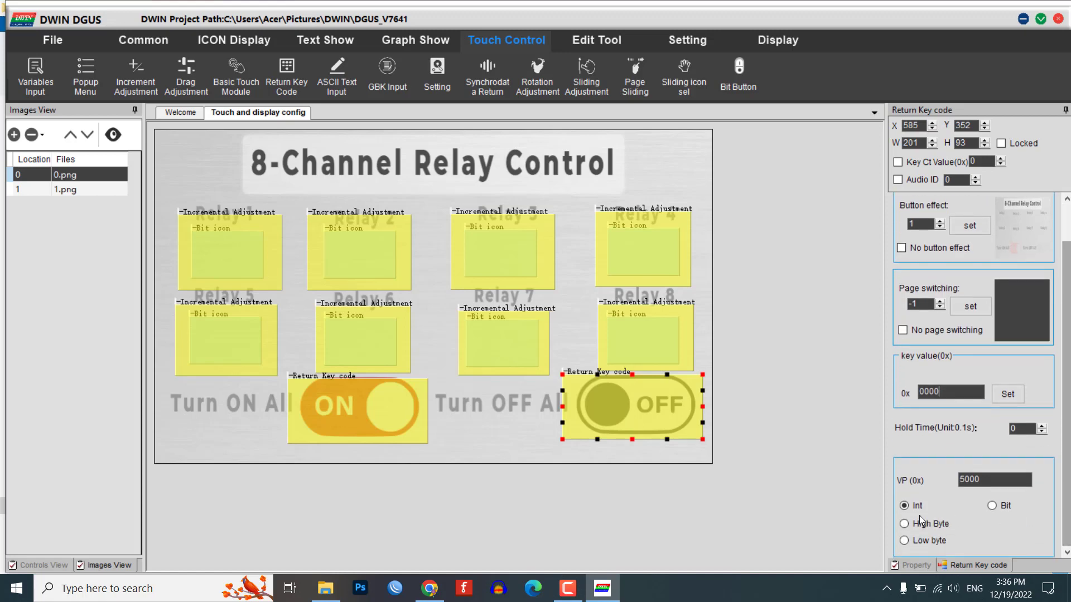
{"action": "mouse_move", "coordinate": [786, 398]}
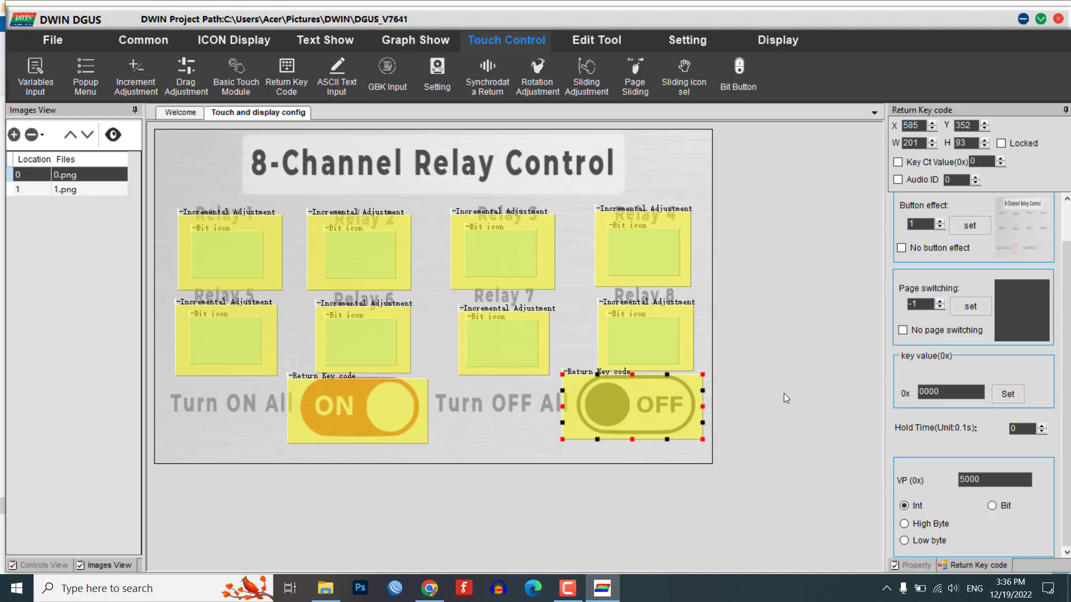
Save the project and preview from the first page, trying a relay toggle
{"action": "left_click", "coordinate": [53, 40]}
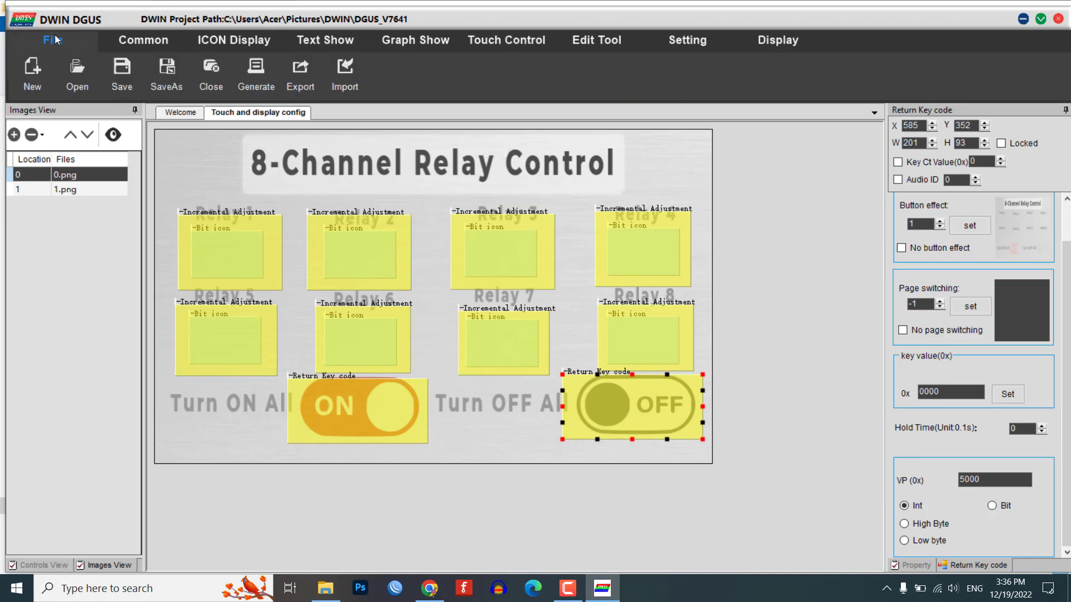
{"action": "left_click", "coordinate": [121, 74]}
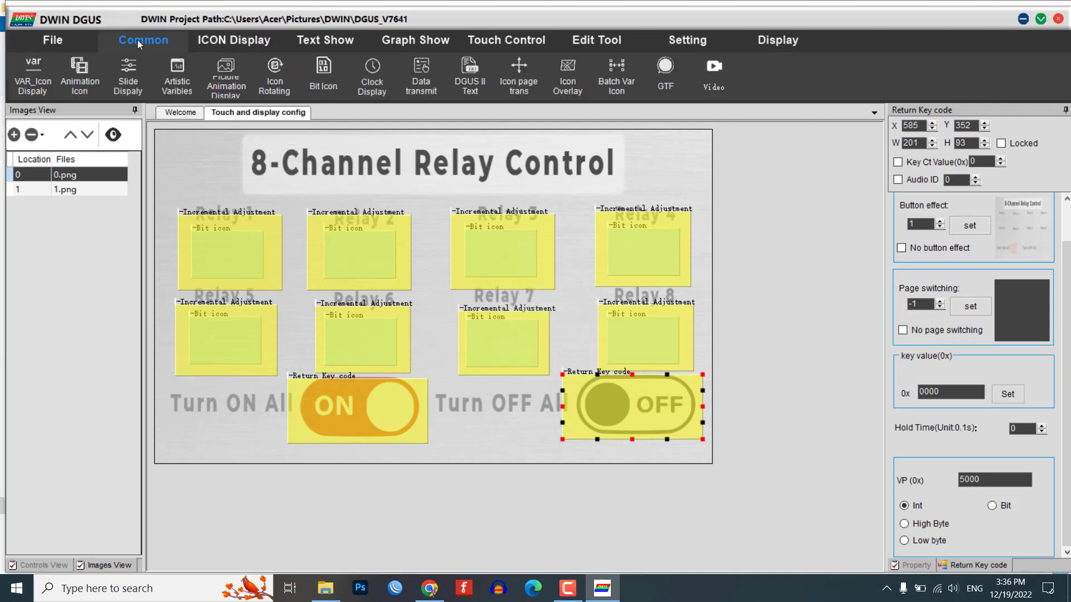
{"action": "left_click", "coordinate": [256, 72]}
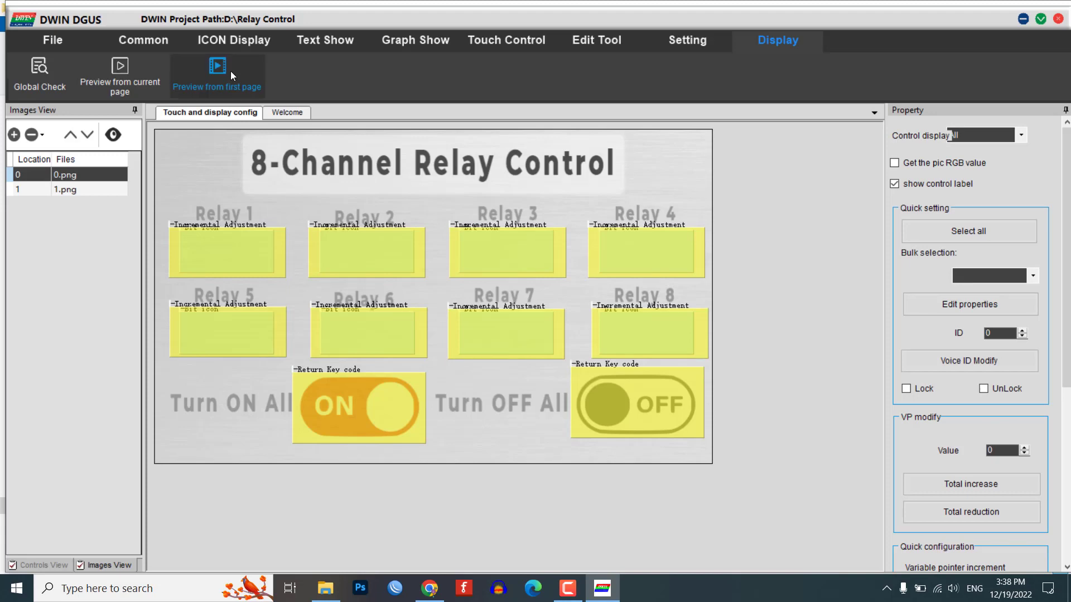
{"action": "left_click", "coordinate": [217, 74]}
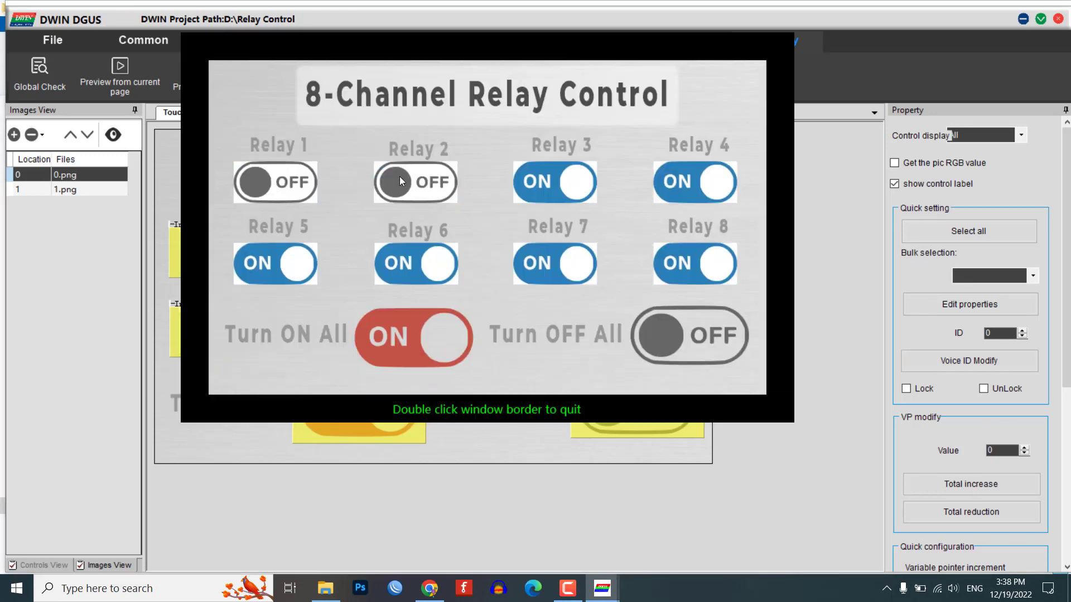
{"action": "left_click", "coordinate": [555, 182]}
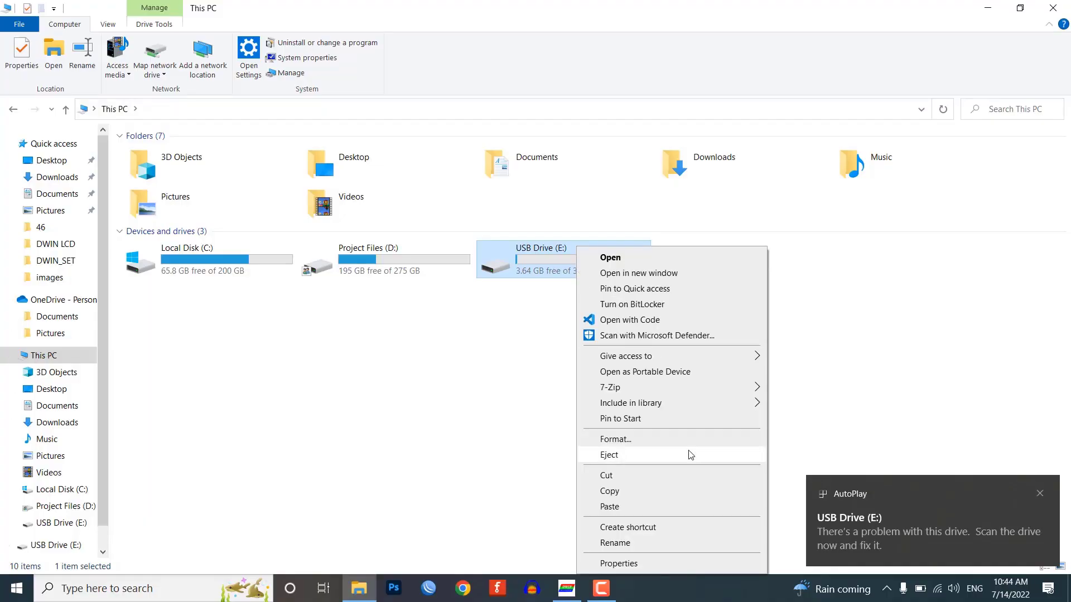
Format the USB Drive (E:) as FAT32, confirming erasure of all data
{"action": "left_click", "coordinate": [616, 438]}
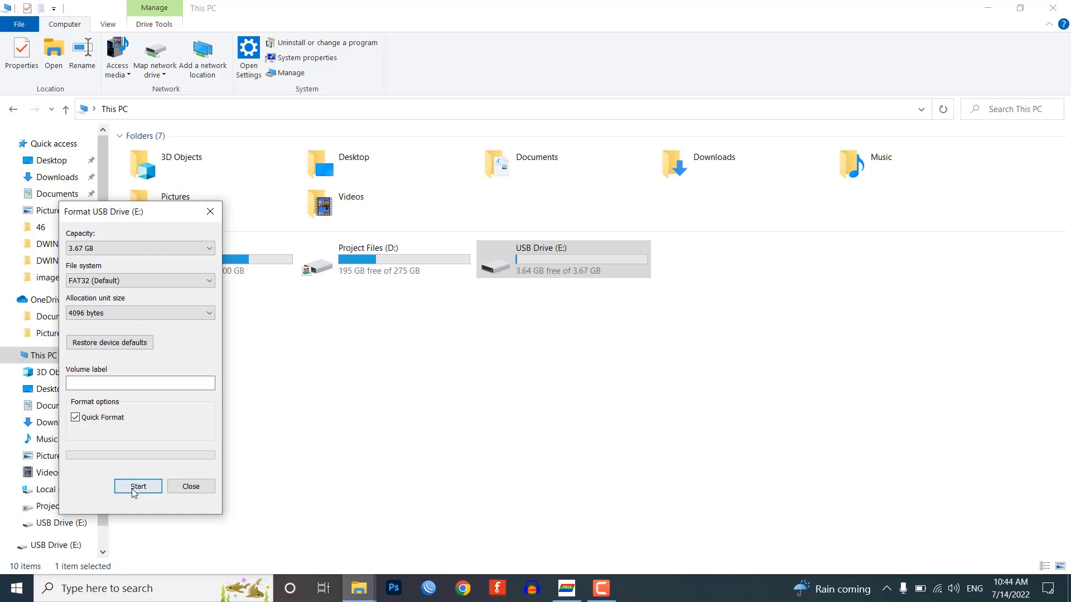
{"action": "left_click", "coordinate": [137, 487]}
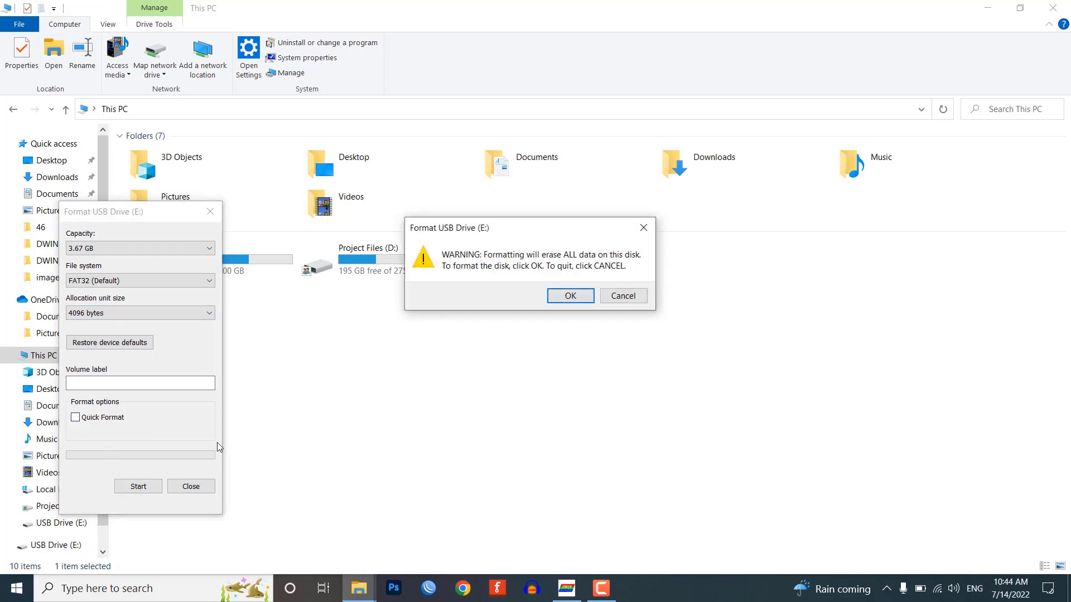
{"action": "left_click", "coordinate": [570, 294]}
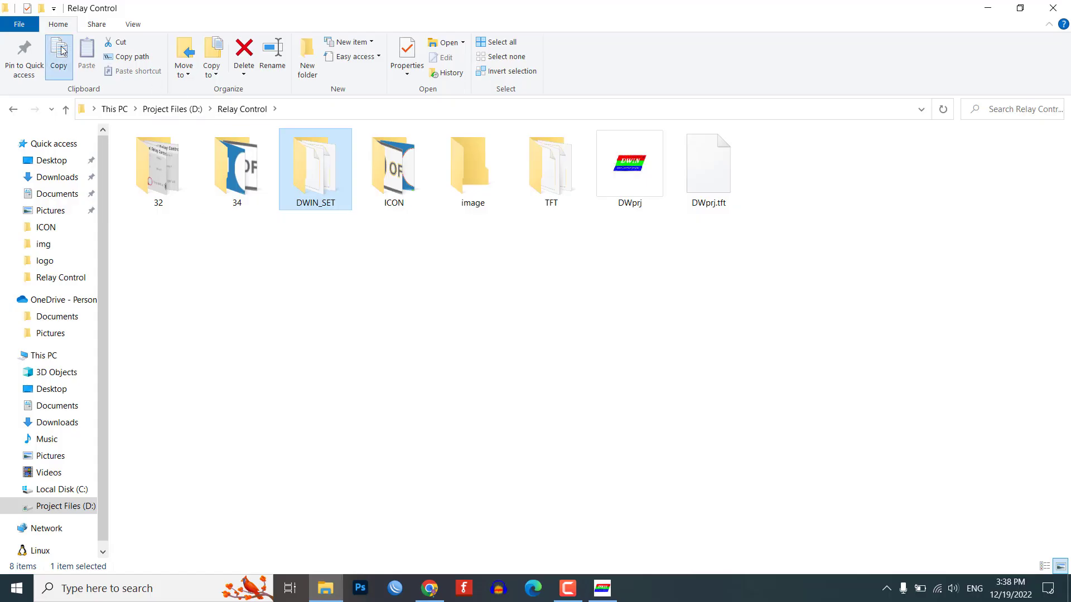
Copy the DWIN_SET folder from D:\Relay Control
{"action": "left_click", "coordinate": [86, 56]}
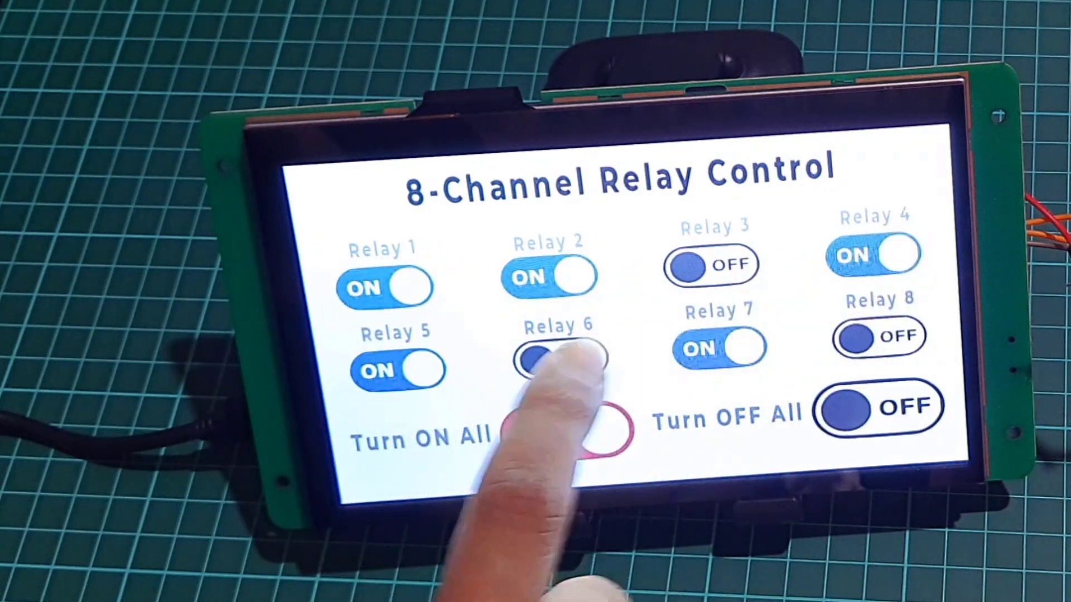
{"action": "left_click", "coordinate": [563, 430]}
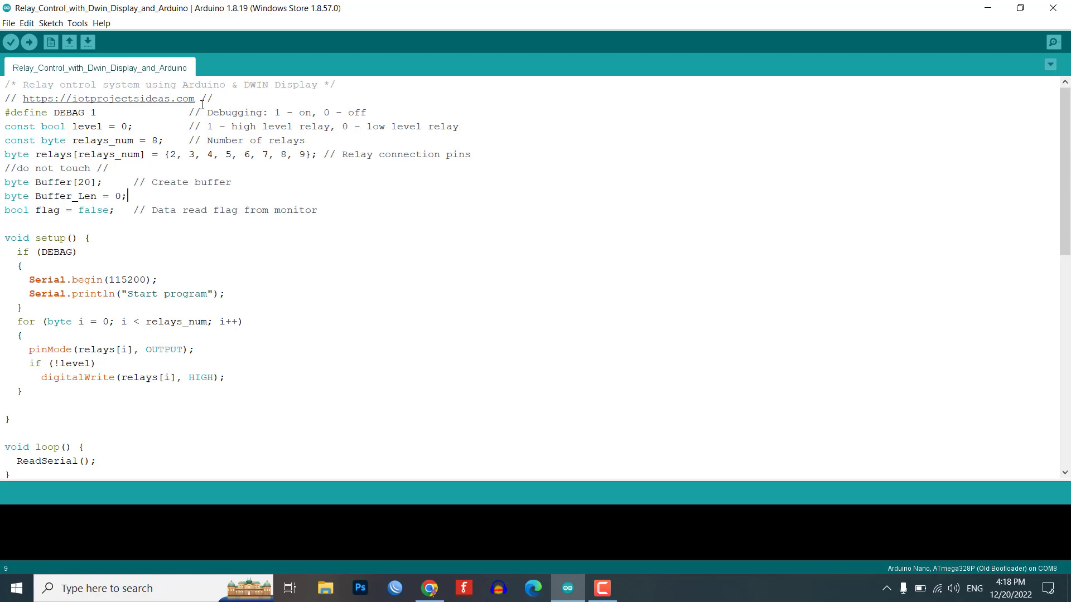
{"action": "mouse_move", "coordinate": [459, 412]}
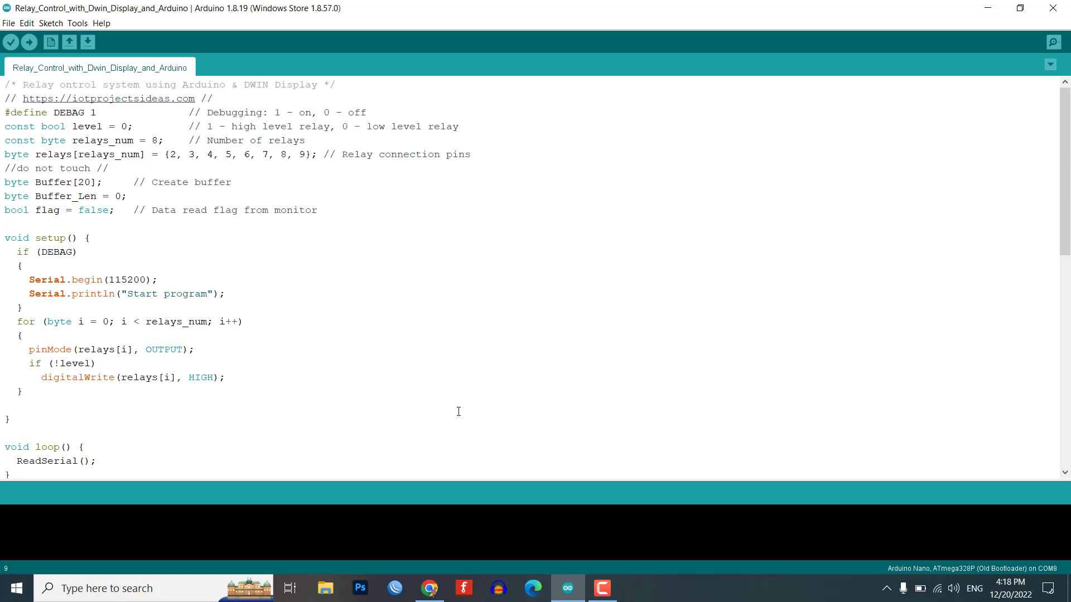
Switch to the project tutorial article in the browser
{"action": "left_click", "coordinate": [429, 588]}
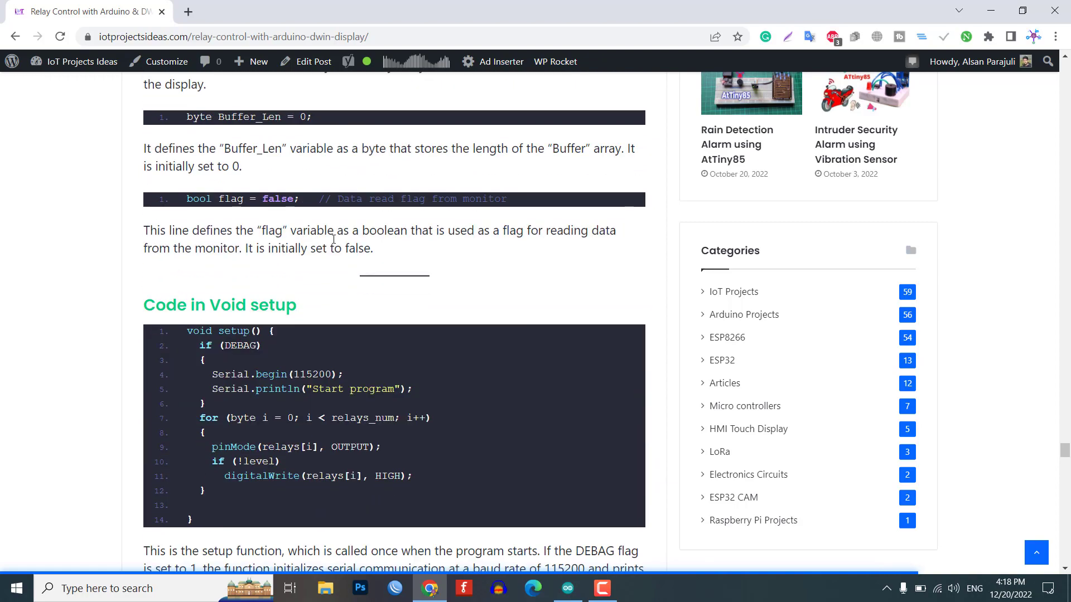
{"action": "scroll", "scroll_direction": "down", "scroll_amount": 3}
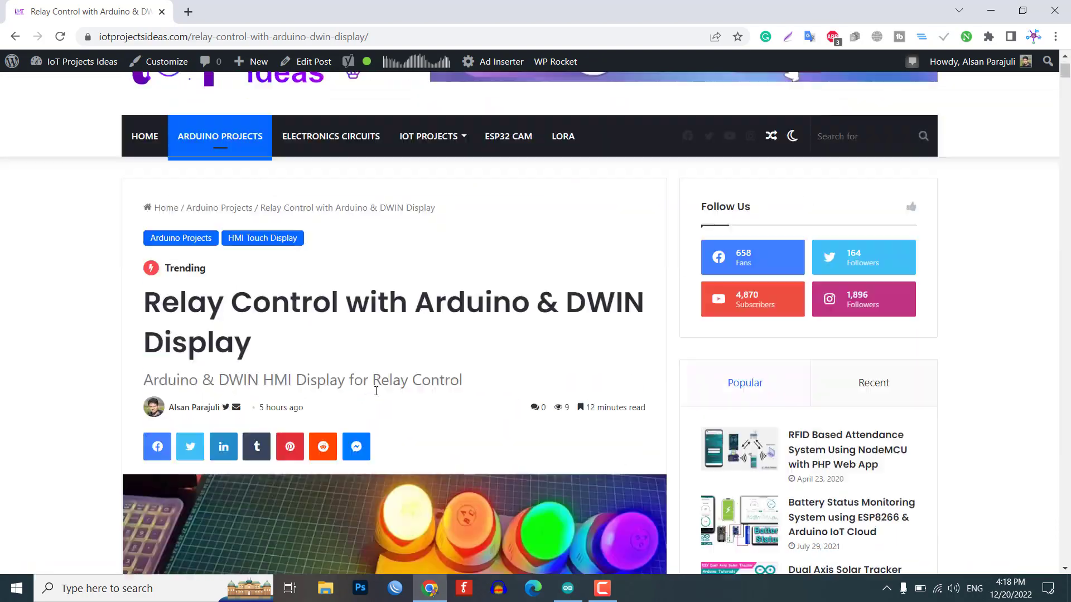
{"action": "scroll", "scroll_direction": "down", "scroll_amount": 3}
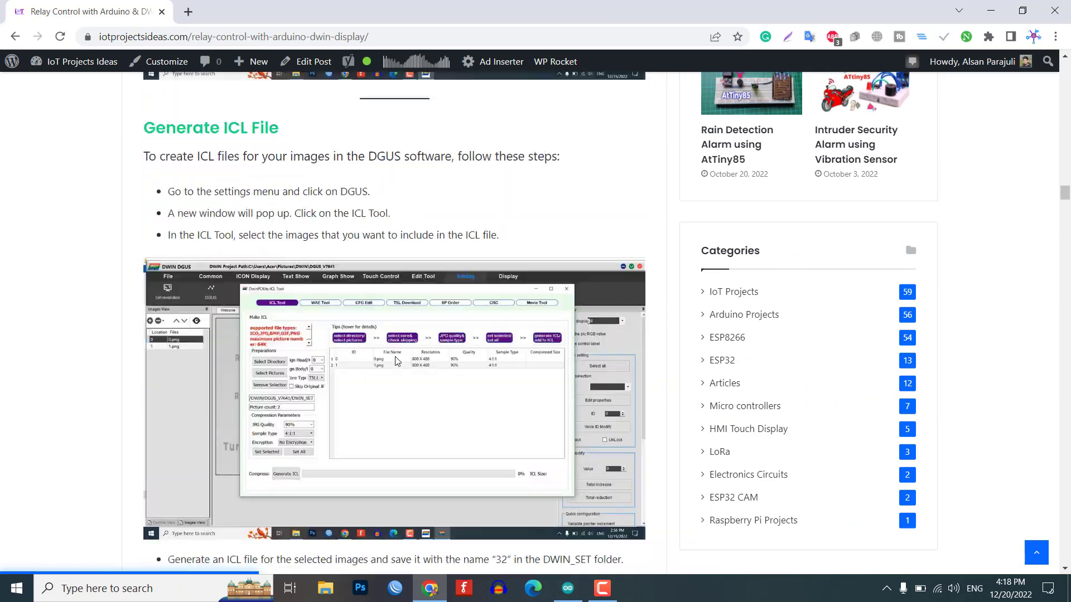
{"action": "scroll", "scroll_direction": "down", "scroll_amount": 3}
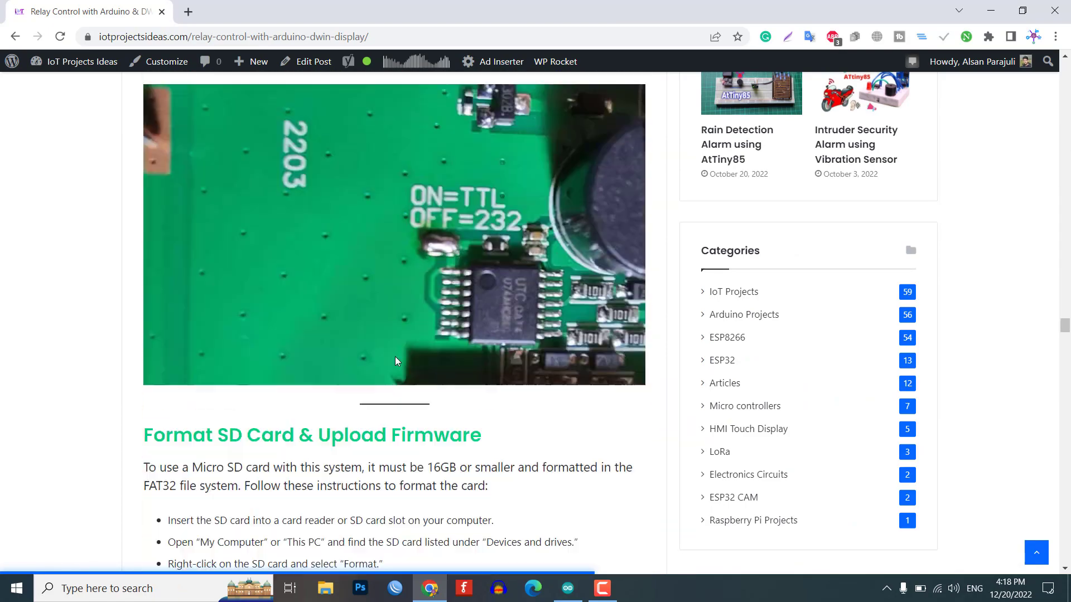
{"action": "scroll", "scroll_direction": "down", "scroll_amount": 3}
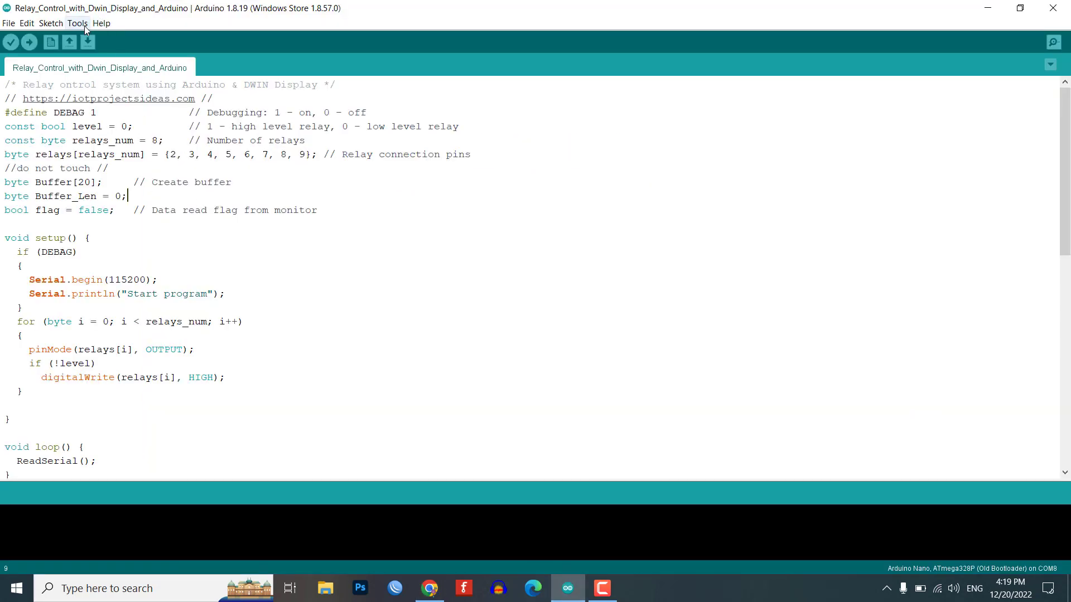
Confirm Board Arduino Nano on COM8 and upload the relay control sketch
{"action": "left_click", "coordinate": [77, 23]}
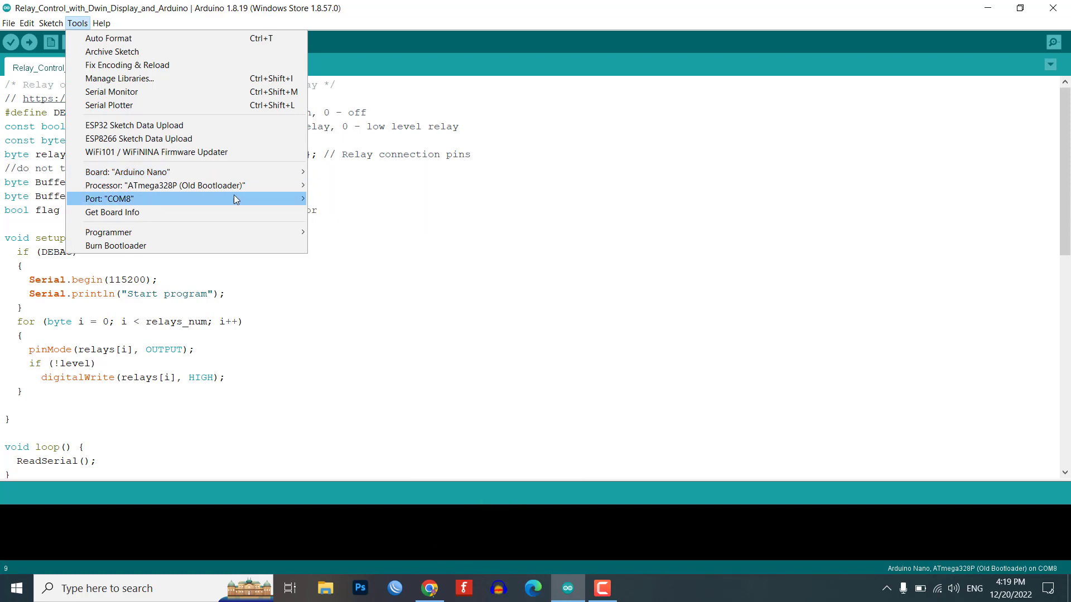
{"action": "left_click", "coordinate": [29, 44]}
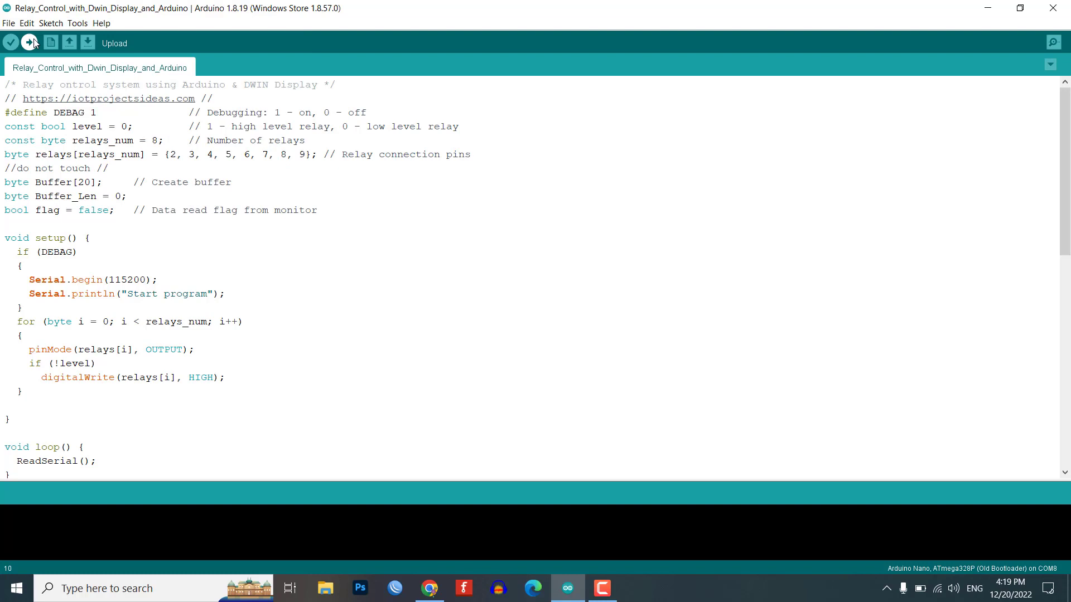
{"action": "left_click", "coordinate": [30, 43]}
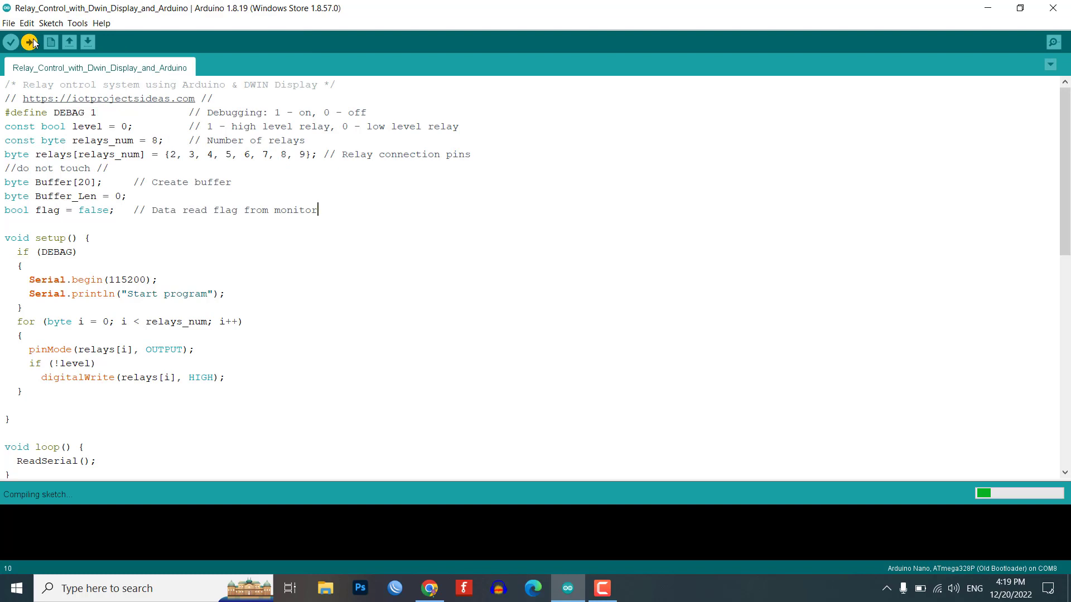